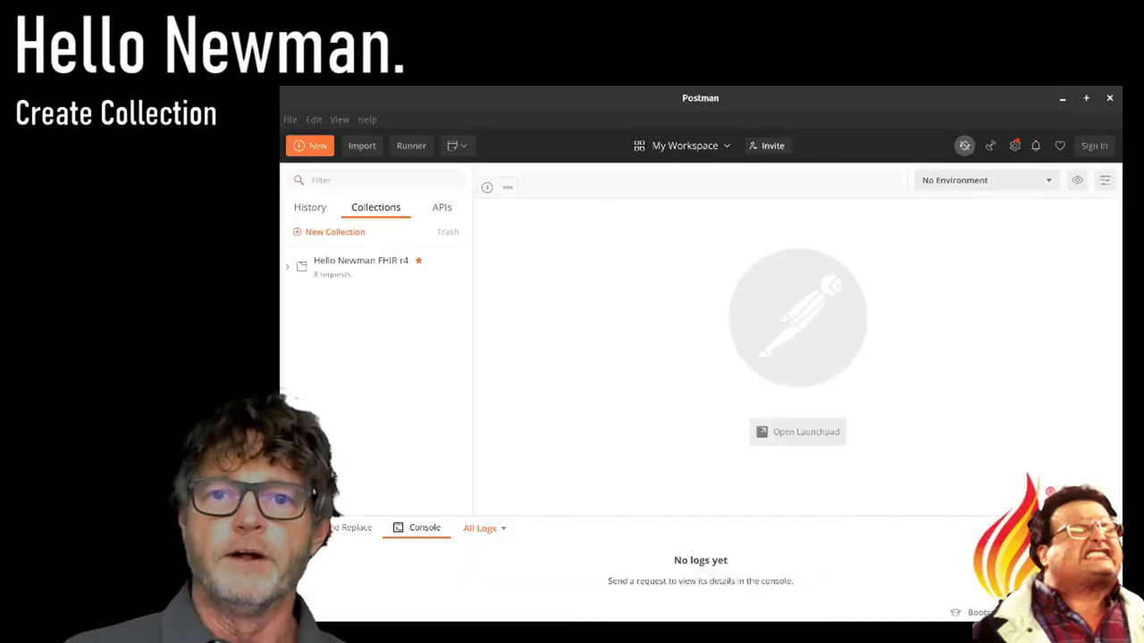
{"action": "mouse_move", "coordinate": [366, 279]}
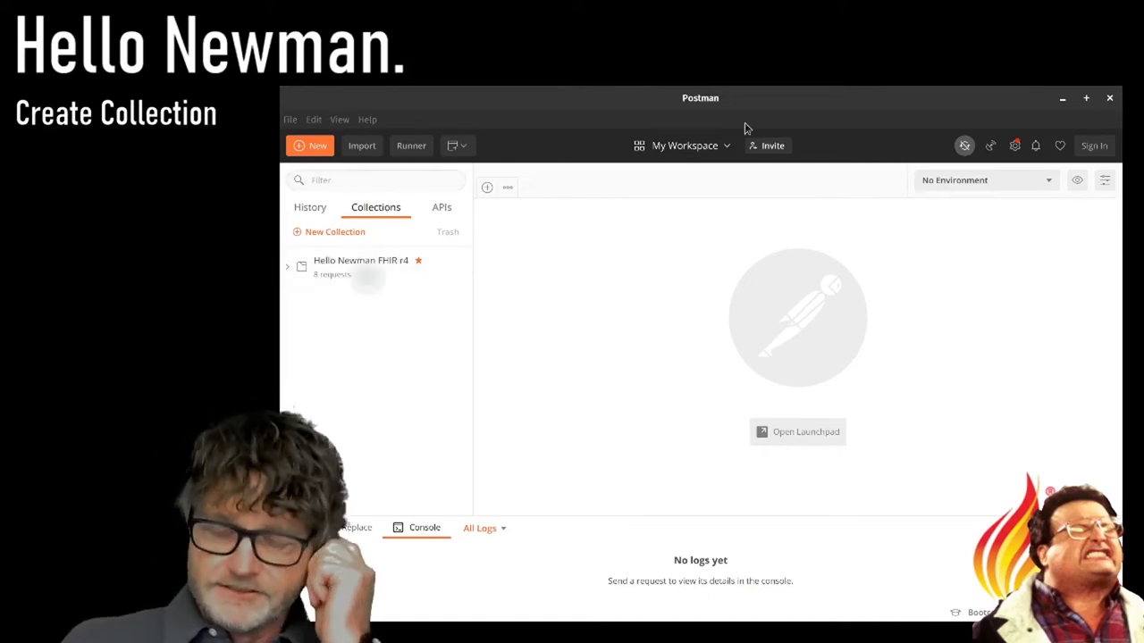
{"action": "mouse_move", "coordinate": [964, 500]}
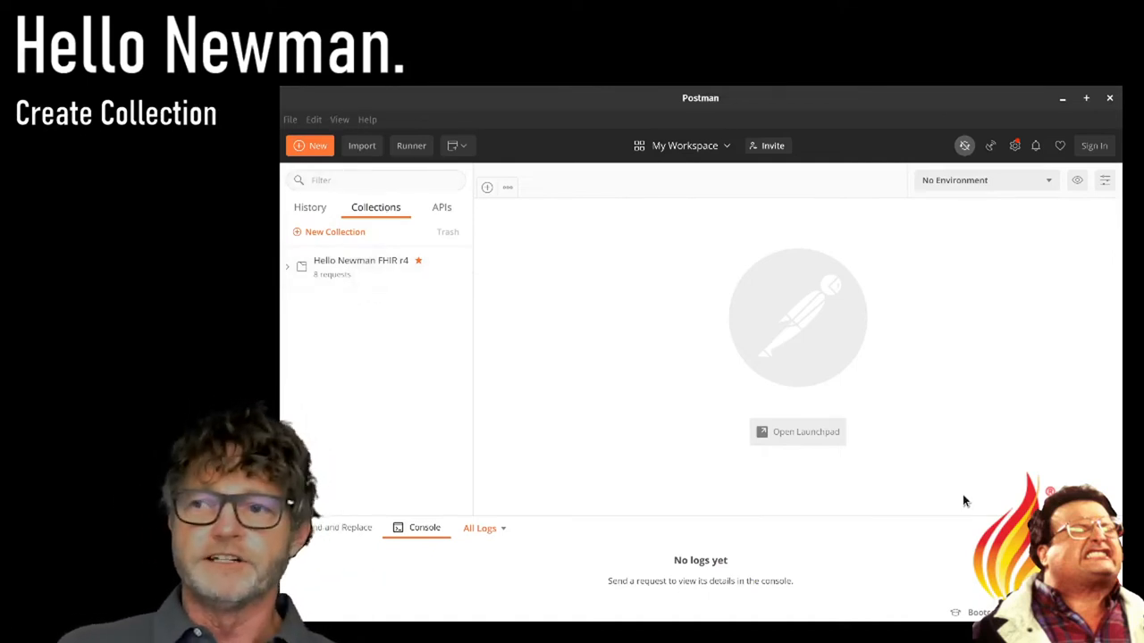
{"action": "mouse_move", "coordinate": [379, 278]}
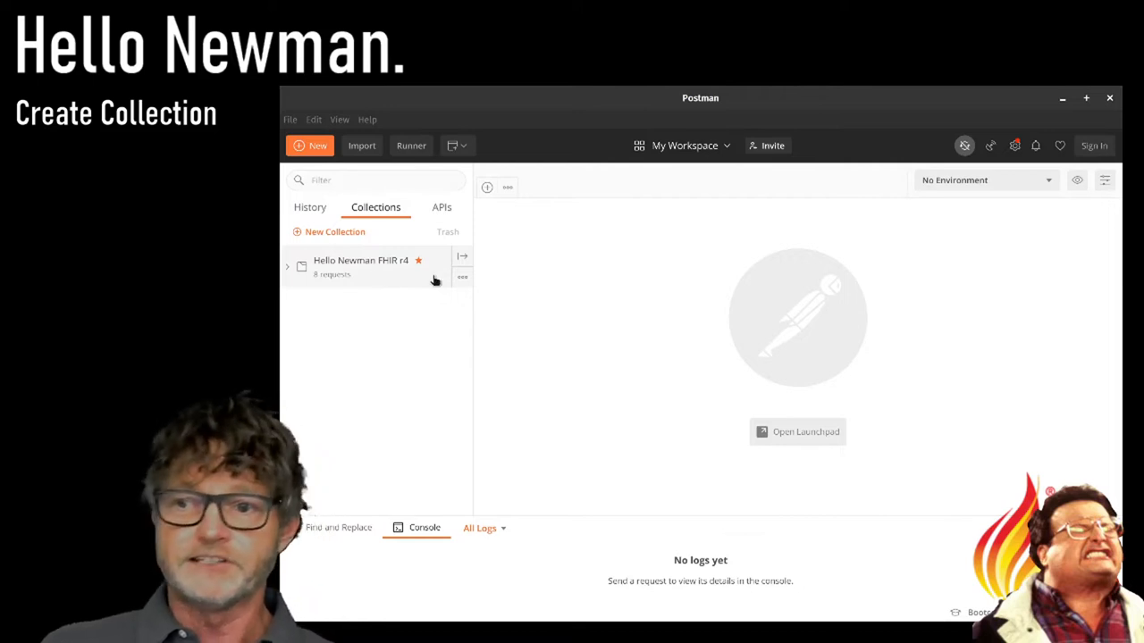
Step: Review the Hello Newman FHIR r4 collection settings: authorization, scripts, and the fhir-endpoint and x-api-key variables
{"action": "left_click", "coordinate": [461, 275]}
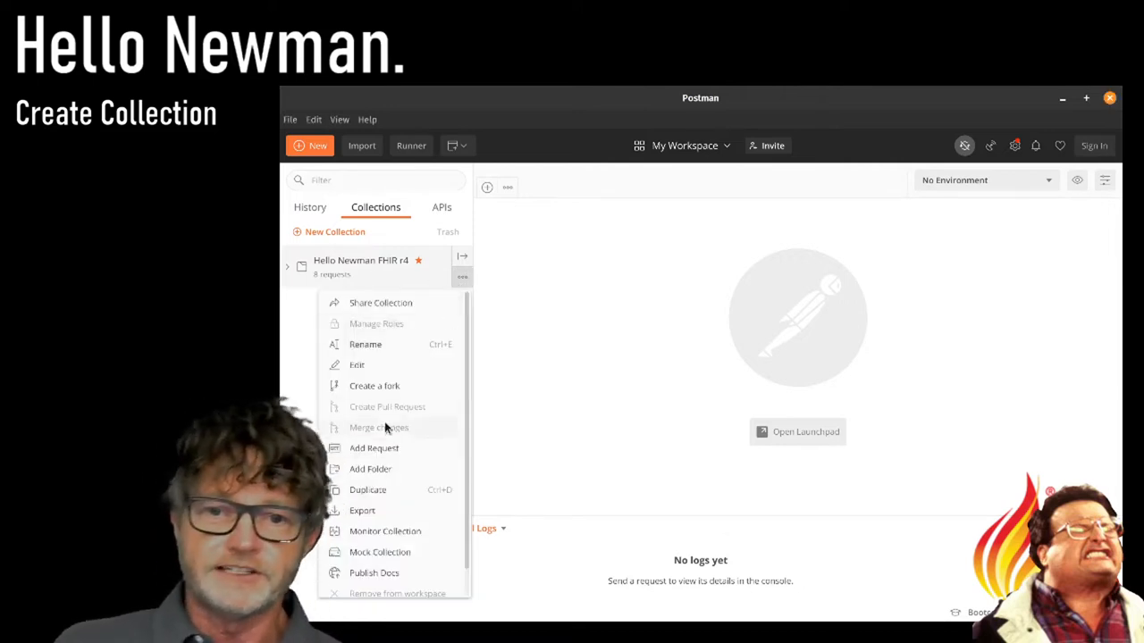
{"action": "left_click", "coordinate": [357, 365]}
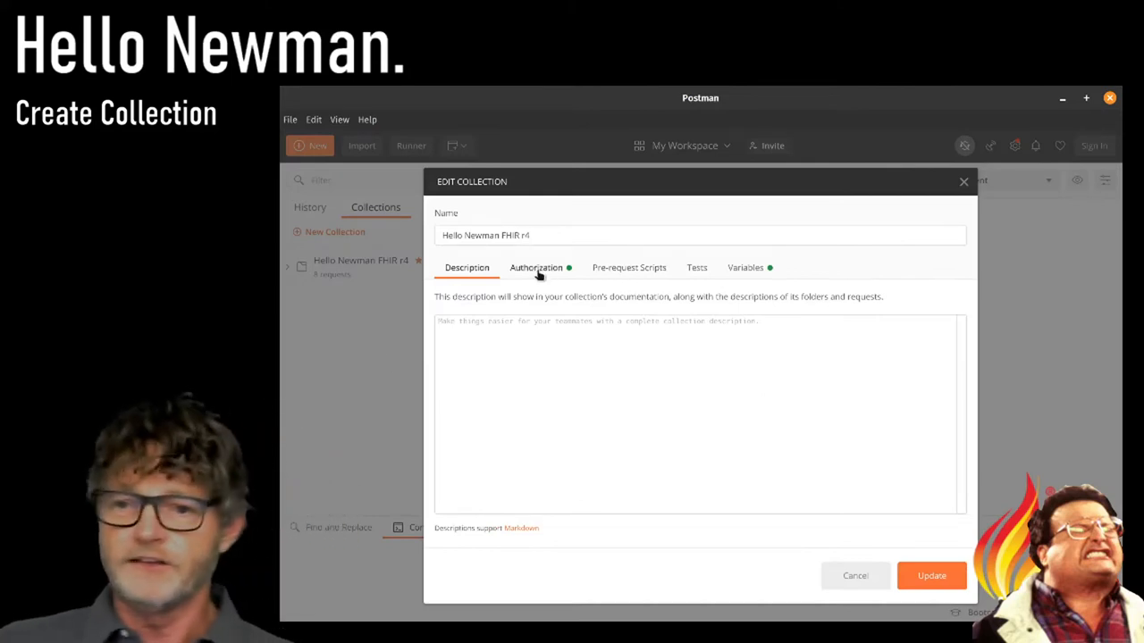
{"action": "left_click", "coordinate": [537, 268]}
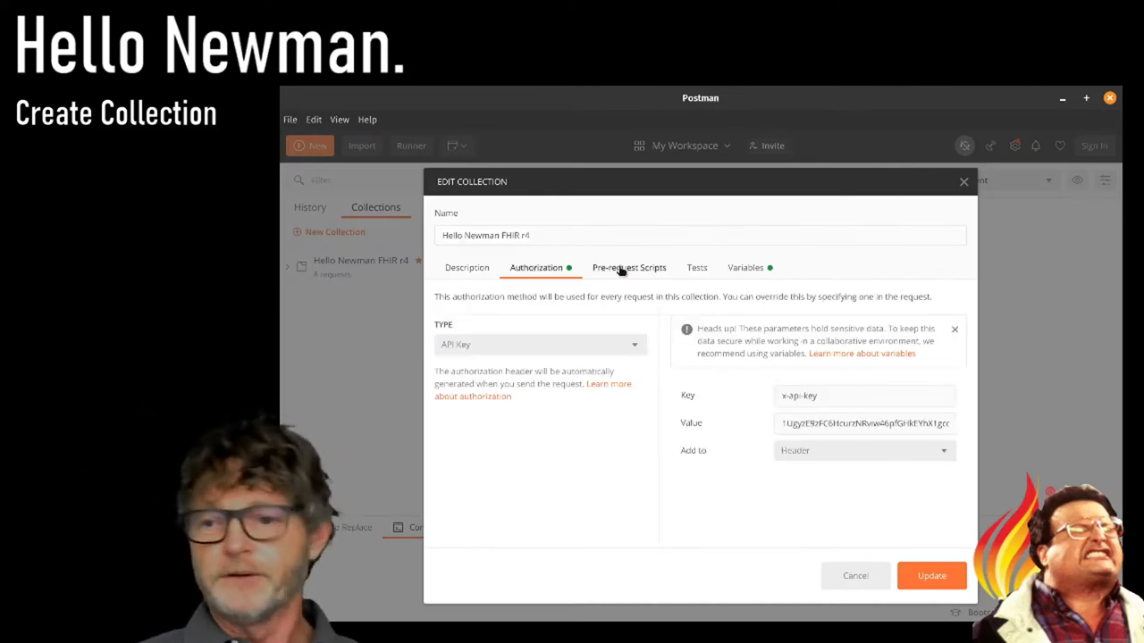
{"action": "left_click", "coordinate": [629, 268]}
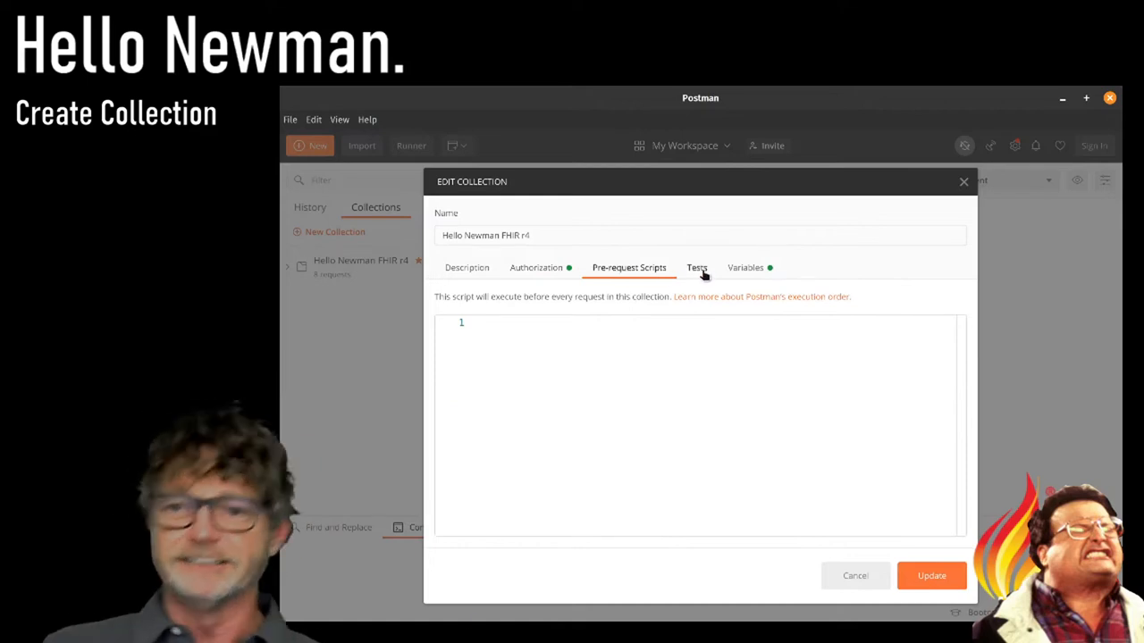
{"action": "left_click", "coordinate": [697, 268]}
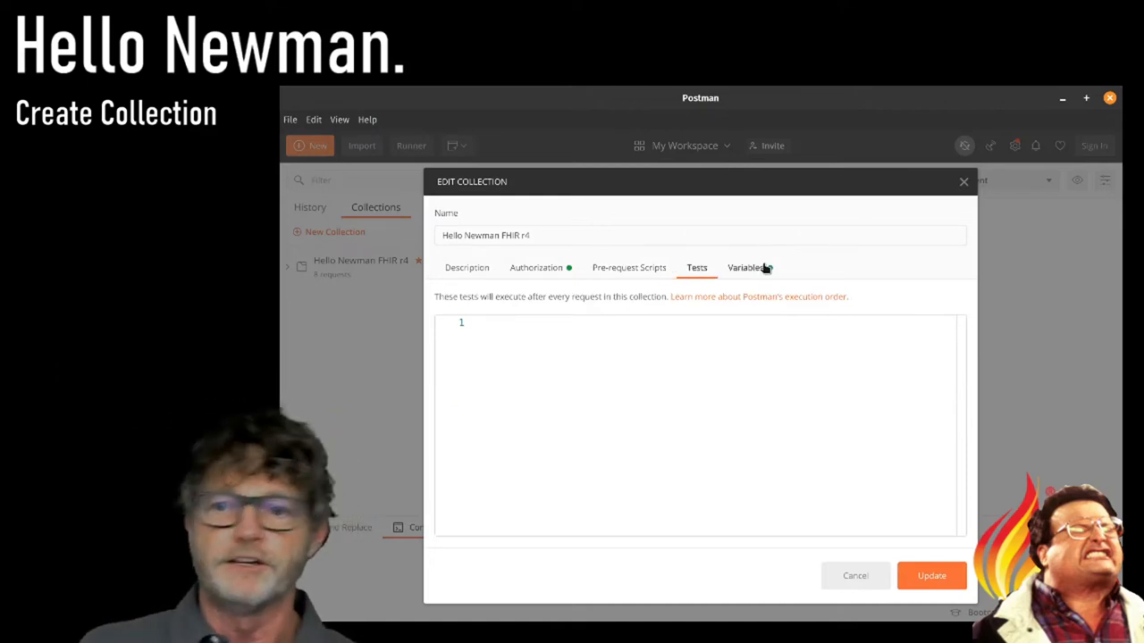
{"action": "left_click", "coordinate": [745, 268]}
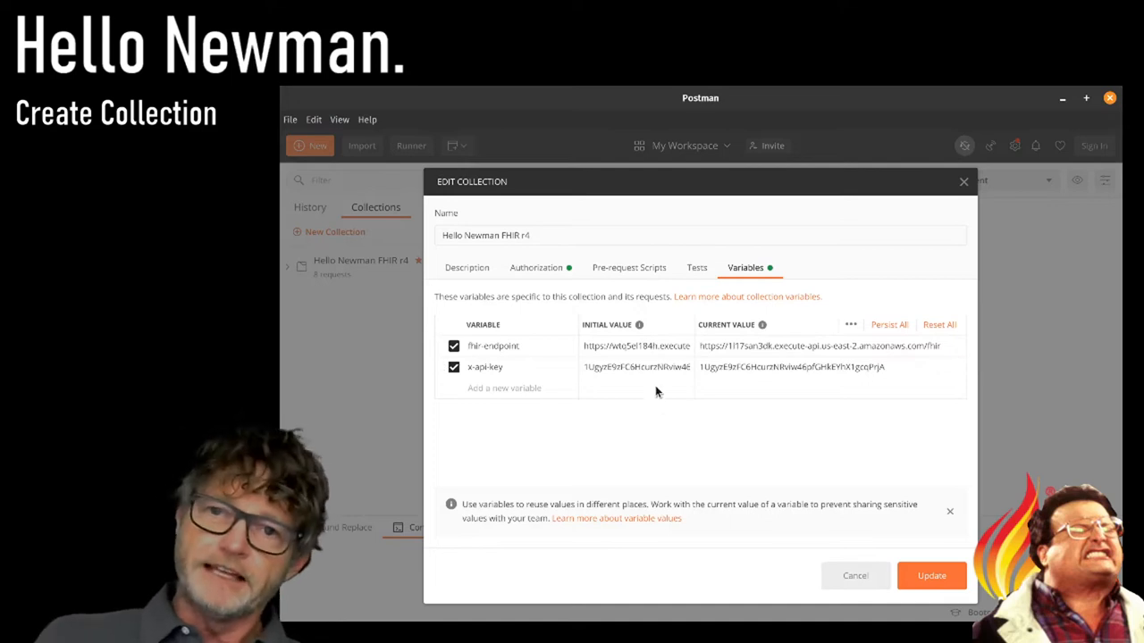
{"action": "double_click", "coordinate": [504, 346]}
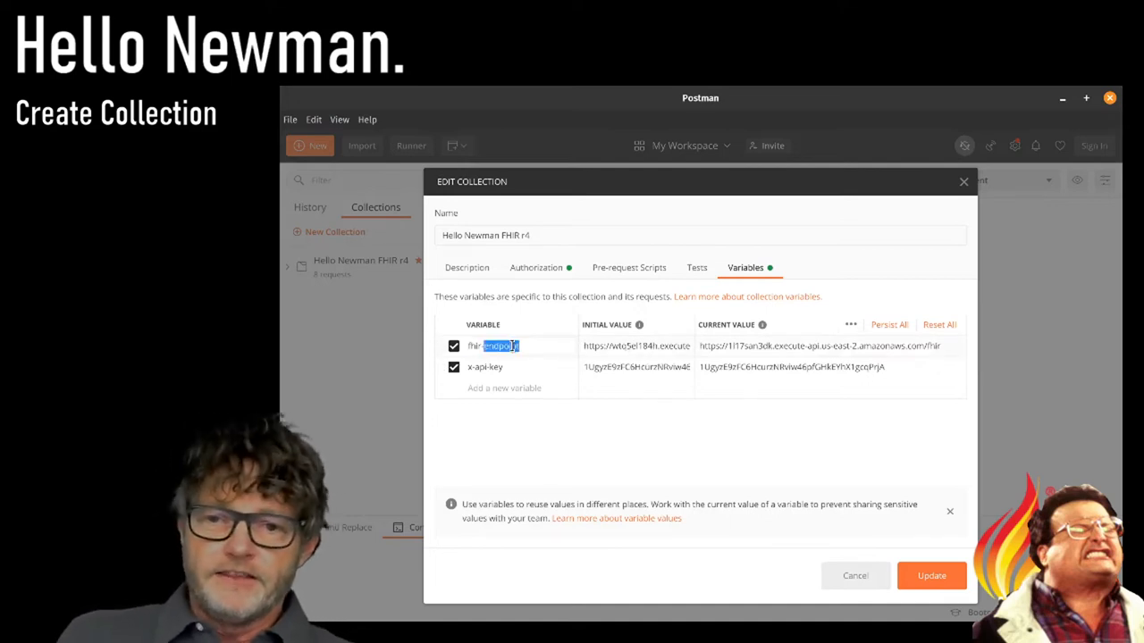
{"action": "double_click", "coordinate": [485, 366]}
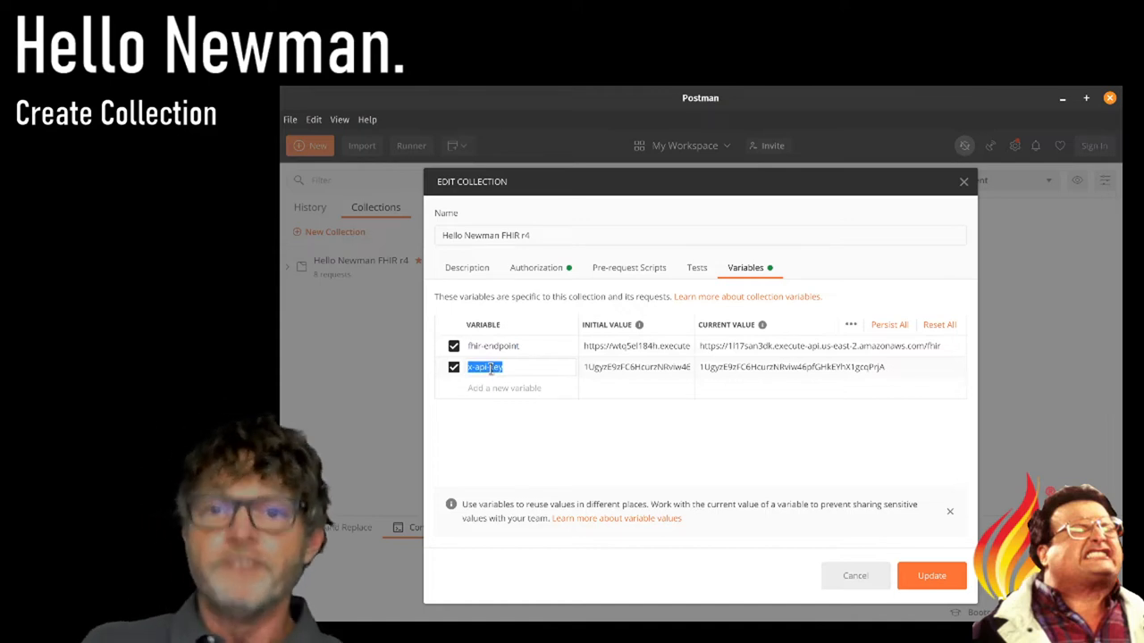
{"action": "mouse_move", "coordinate": [854, 576]}
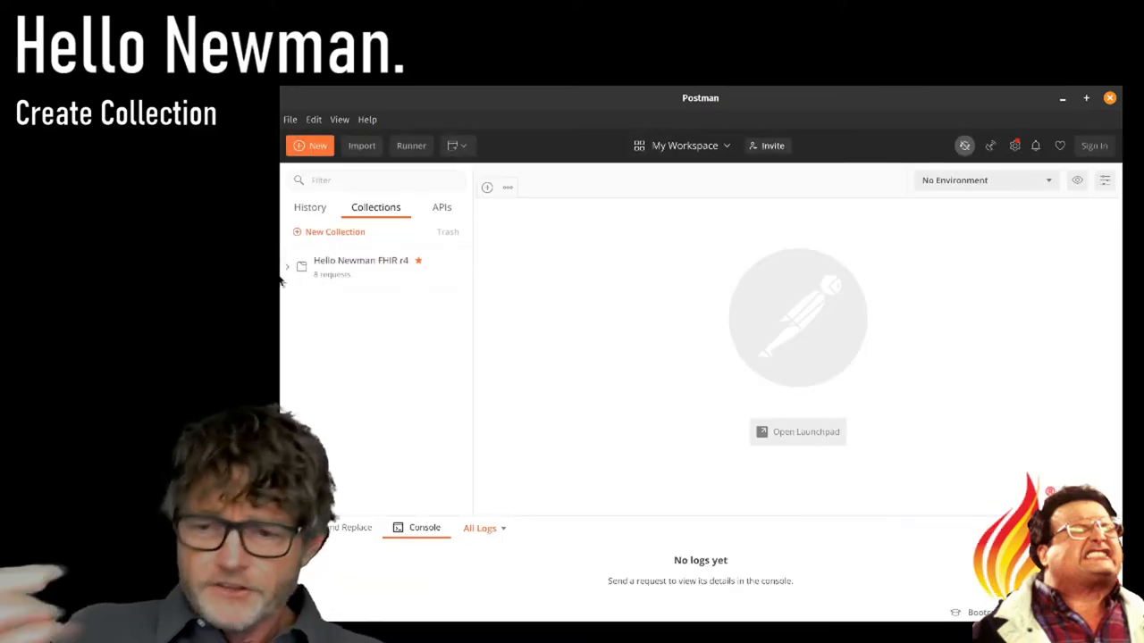
Step: Send Get Metadata from the Base folder, confirm the 200 CapabilityStatement and passing test, then close it
{"action": "left_click", "coordinate": [288, 265]}
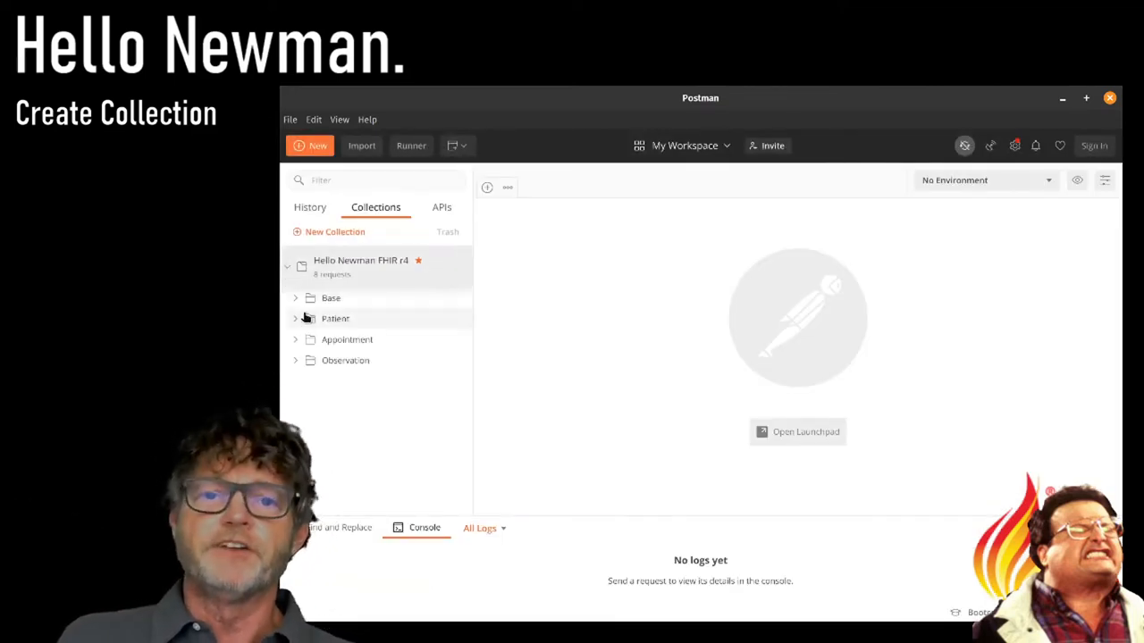
{"action": "left_click", "coordinate": [330, 296]}
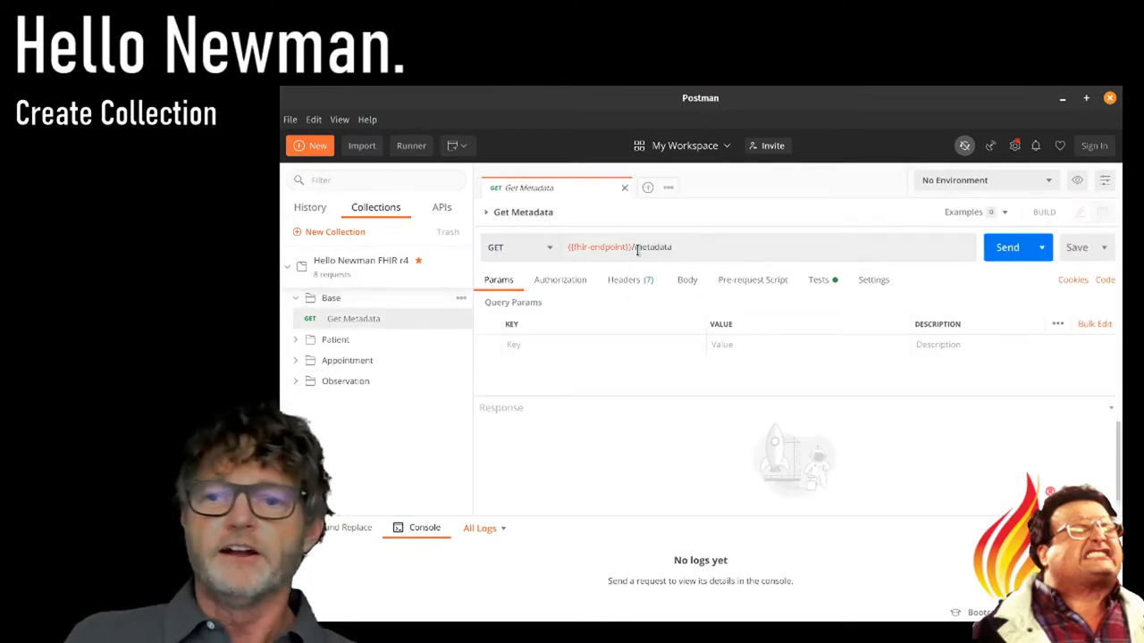
{"action": "double_click", "coordinate": [647, 247]}
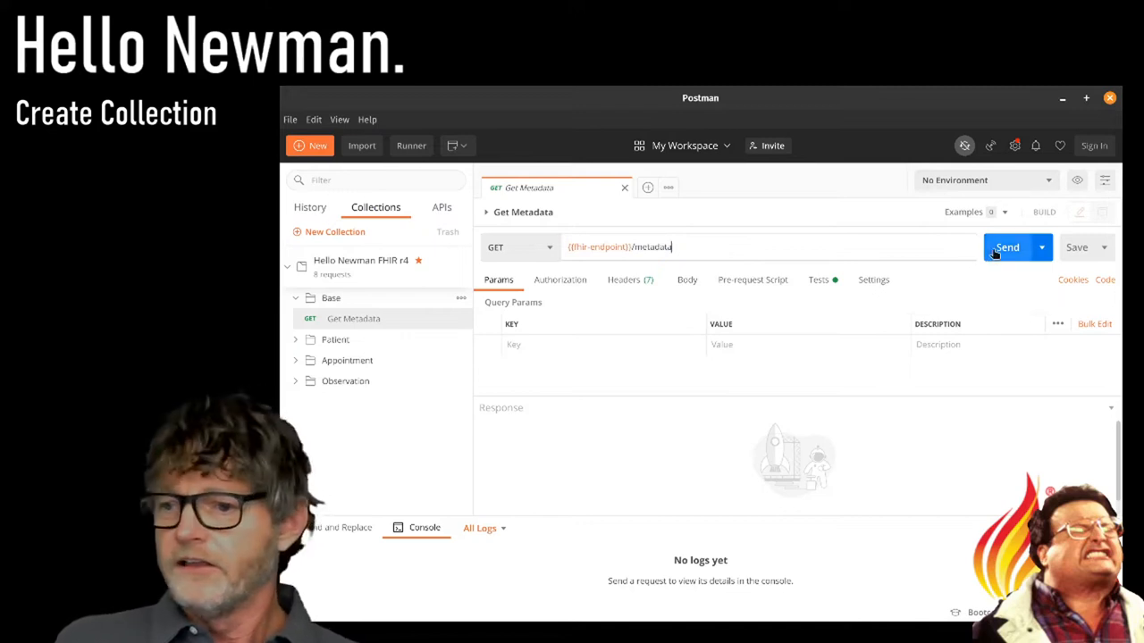
{"action": "left_click", "coordinate": [1008, 246]}
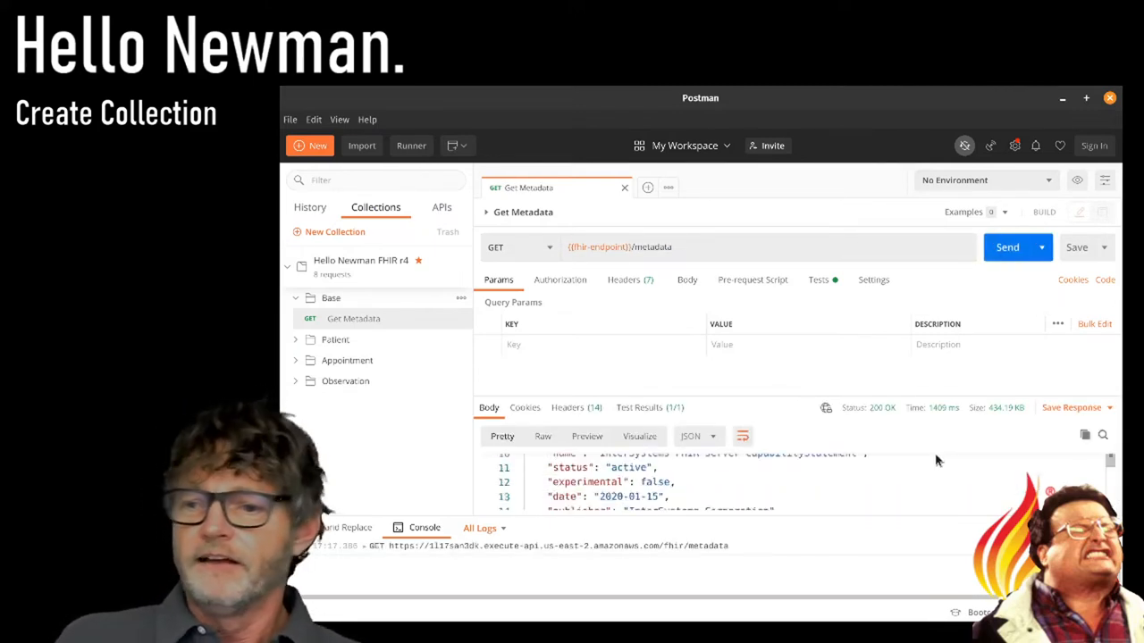
{"action": "scroll", "scroll_direction": "down", "scroll_amount": 3}
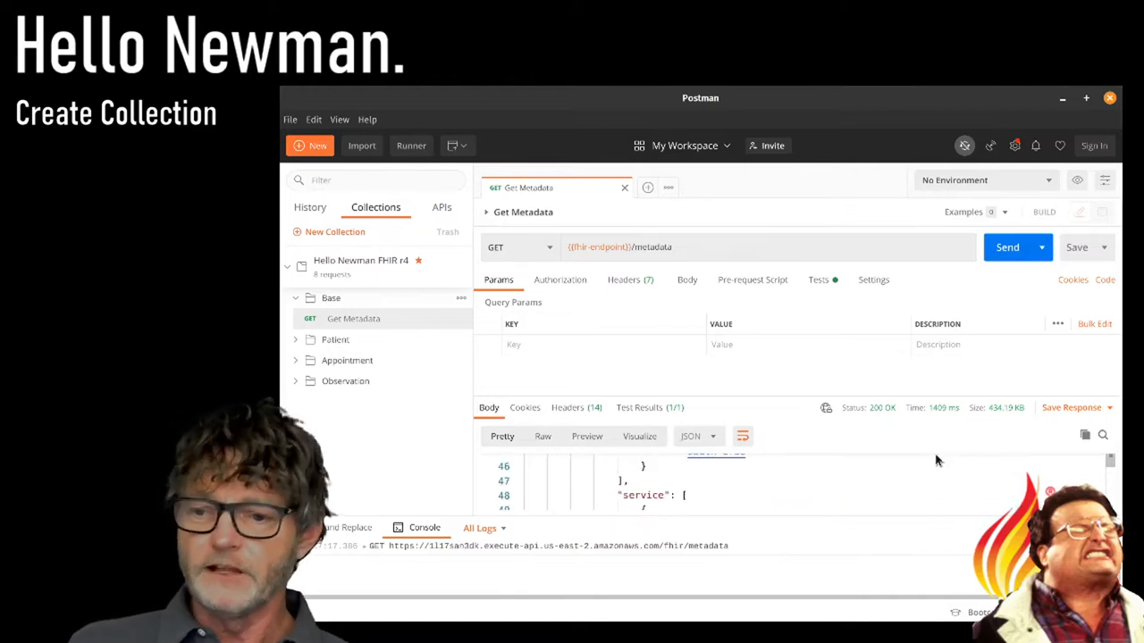
{"action": "scroll", "scroll_direction": "down", "scroll_amount": 3}
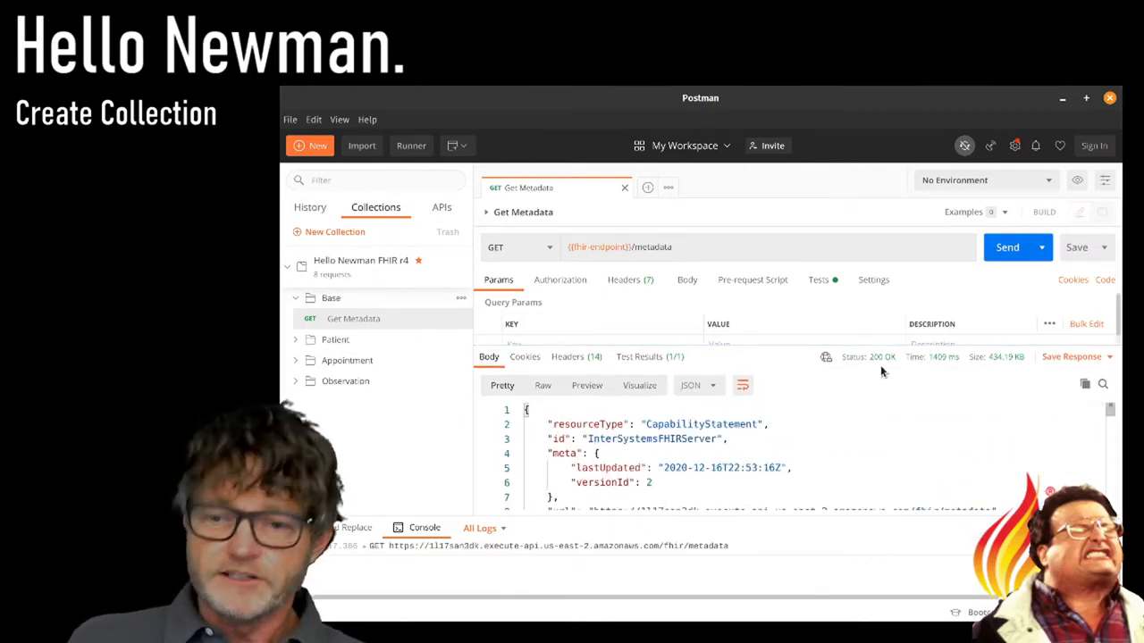
{"action": "mouse_move", "coordinate": [879, 357]}
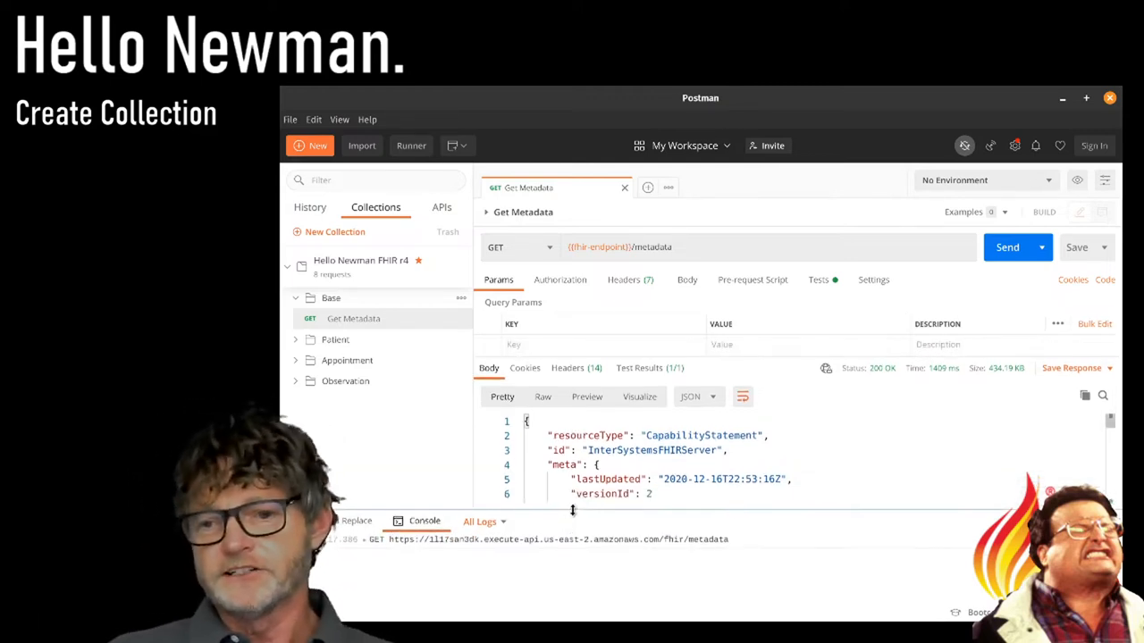
{"action": "left_click", "coordinate": [640, 374]}
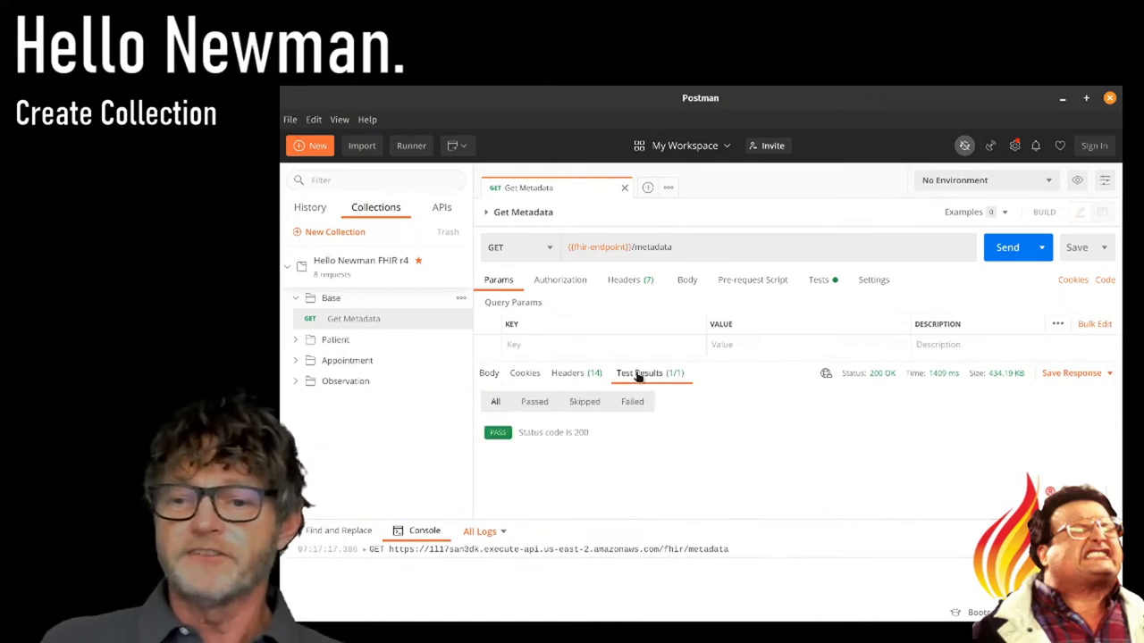
{"action": "mouse_move", "coordinate": [604, 441]}
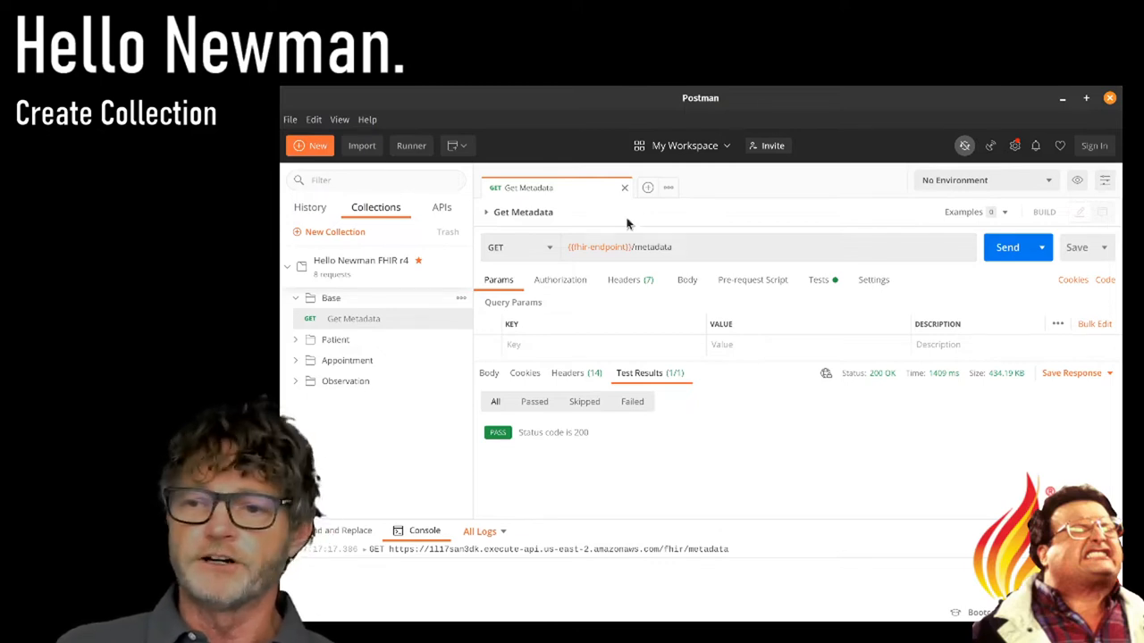
{"action": "left_click", "coordinate": [624, 187]}
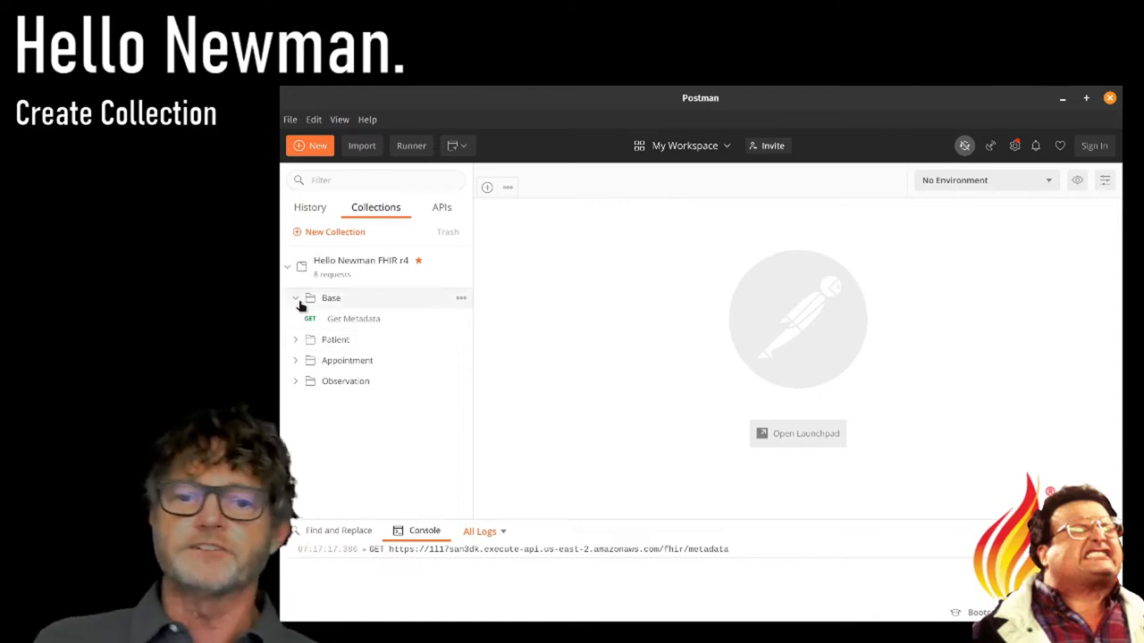
Step: Open Create Patient from the Patient folder and review its headers and JSON body with random name placeholders
{"action": "left_click", "coordinate": [297, 297]}
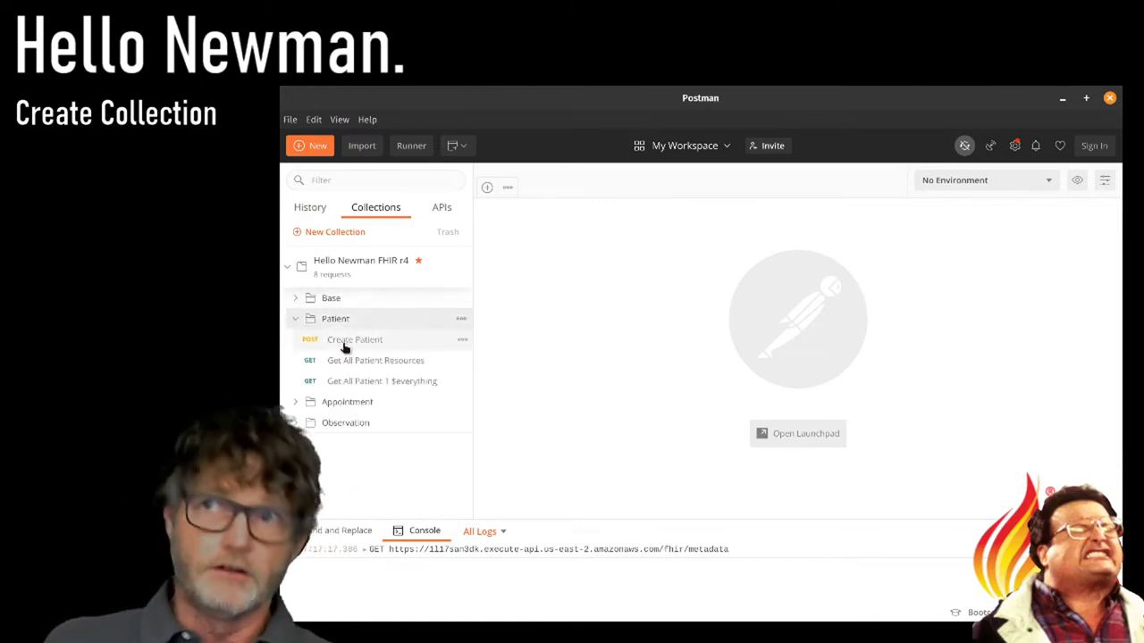
{"action": "left_click", "coordinate": [354, 340]}
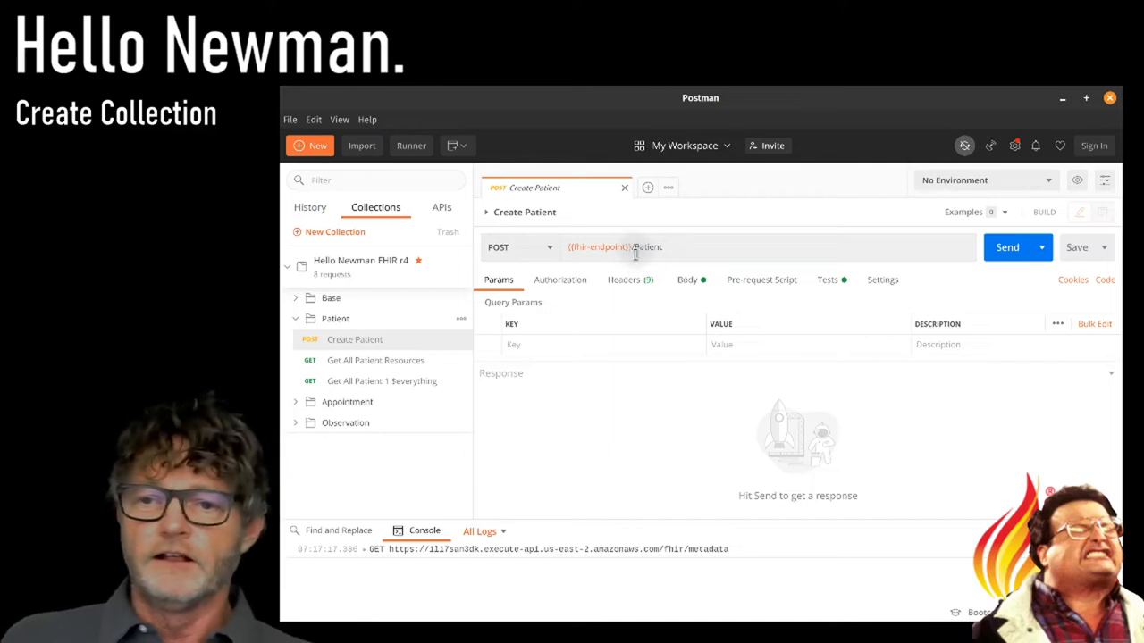
{"action": "left_click", "coordinate": [622, 279]}
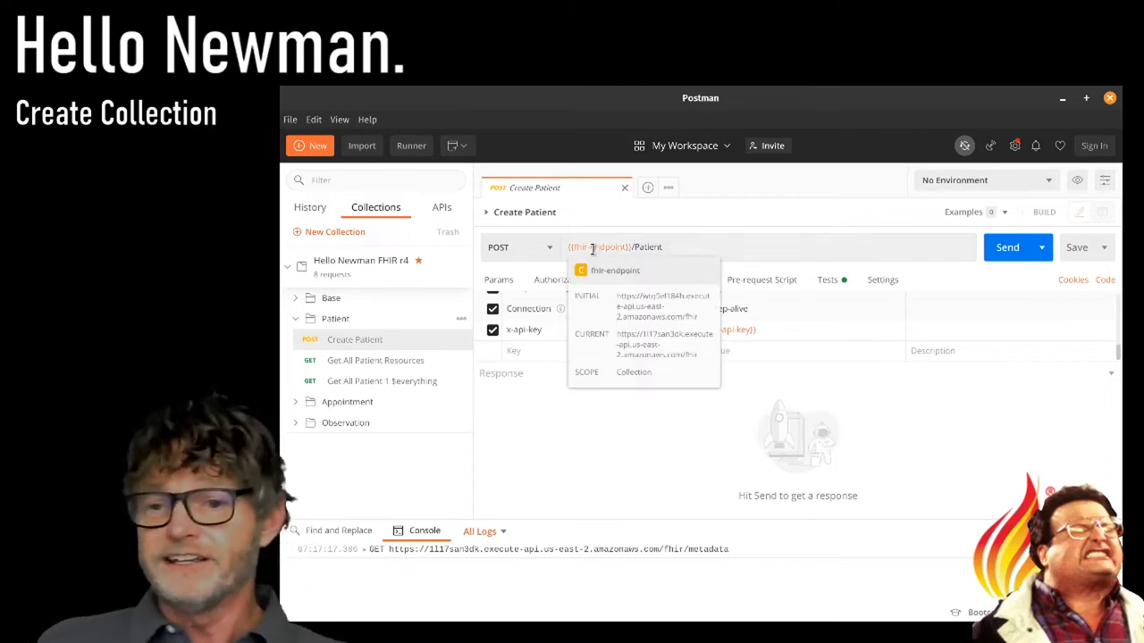
{"action": "left_click", "coordinate": [687, 279]}
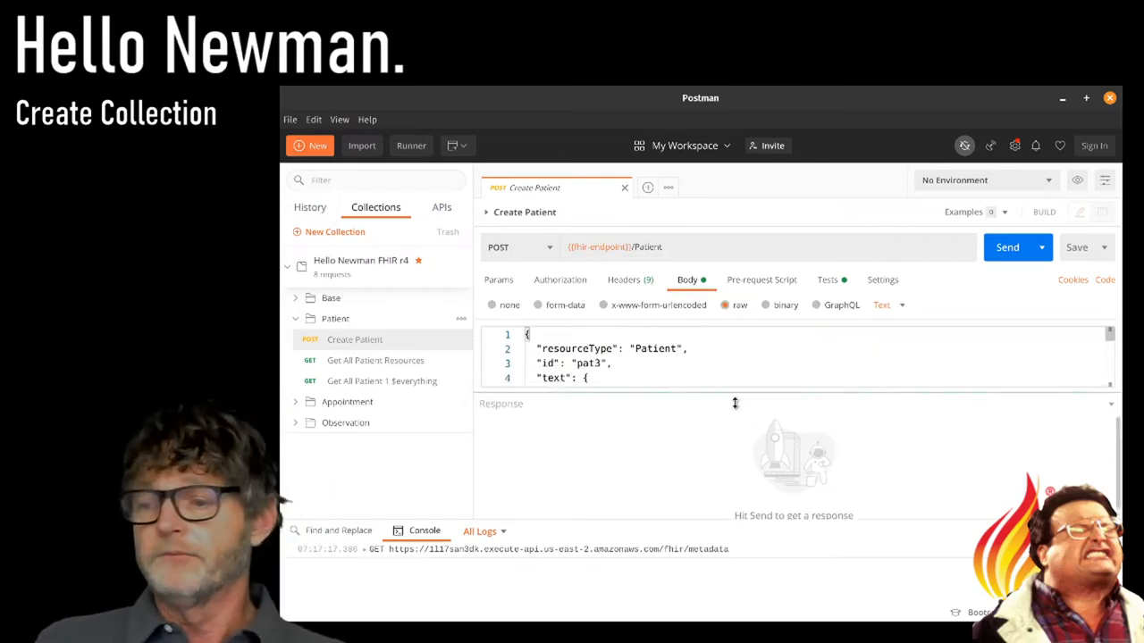
{"action": "scroll", "scroll_direction": "down", "scroll_amount": 3}
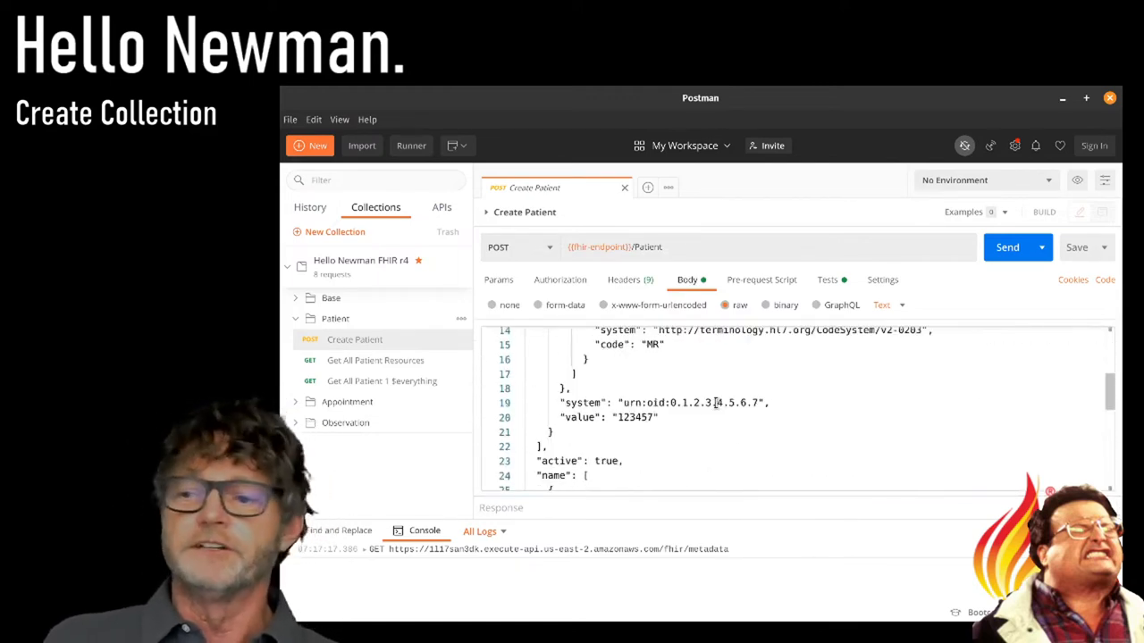
{"action": "scroll", "scroll_direction": "down", "scroll_amount": 3}
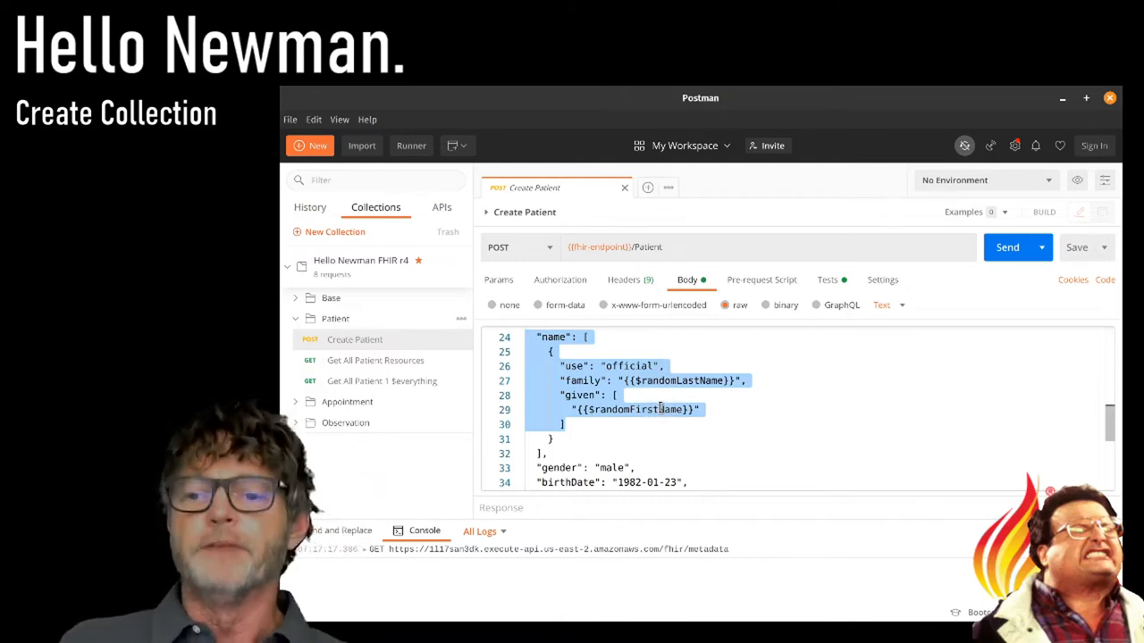
Step: Edit the Create Patient test script so its setTimeout delay is 1000 ms instead of 5000
{"action": "left_click", "coordinate": [825, 279]}
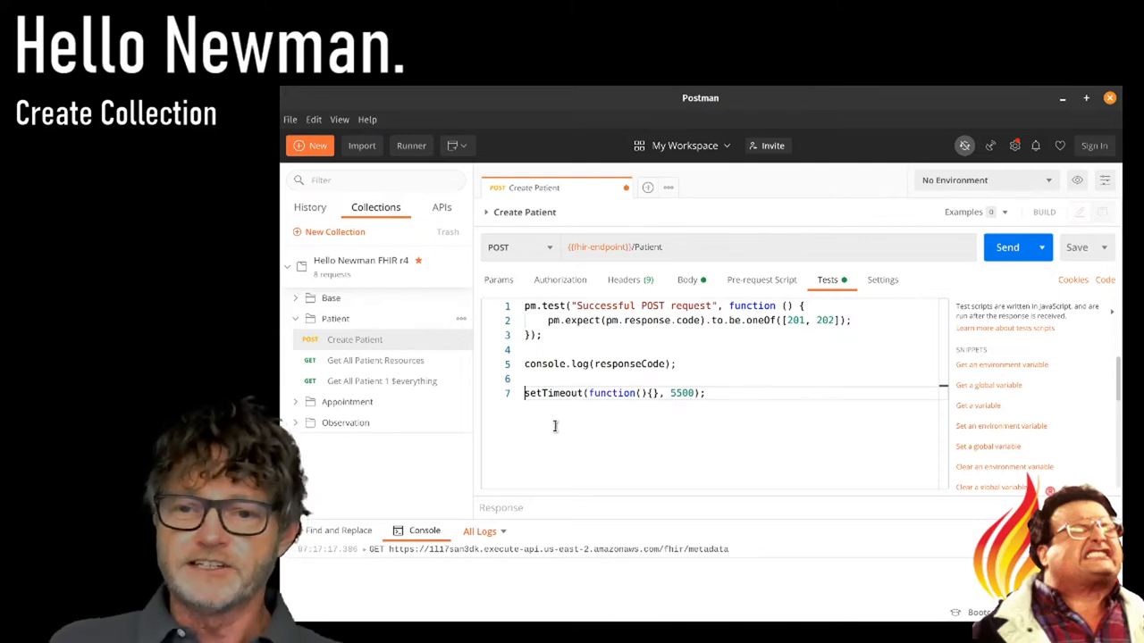
{"action": "type", "text": "//"}
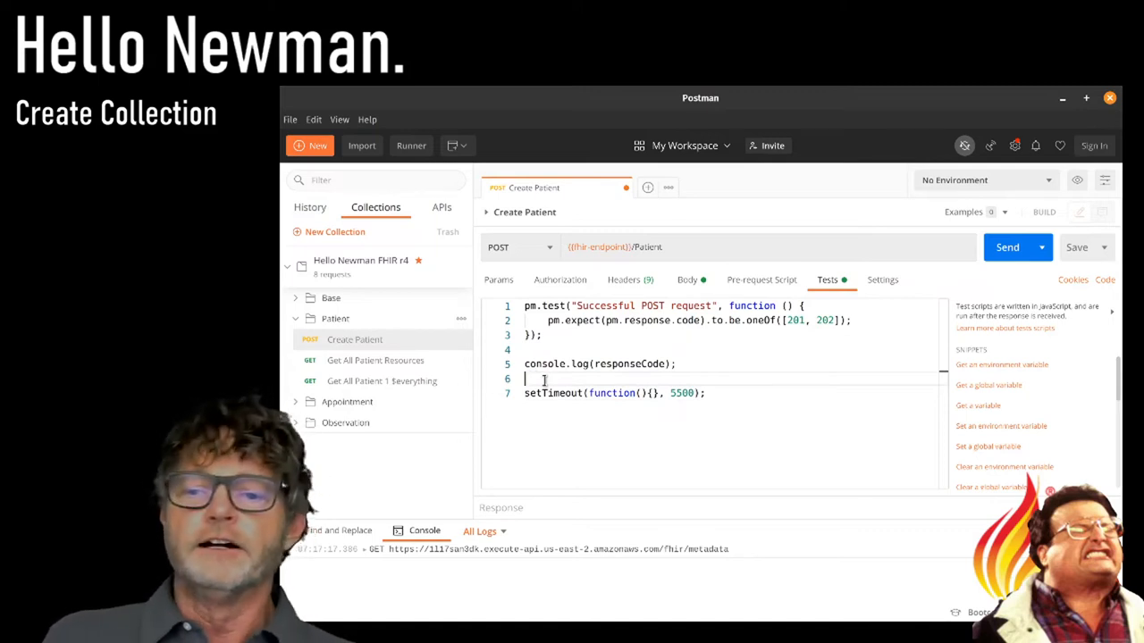
{"action": "double_click", "coordinate": [681, 393]}
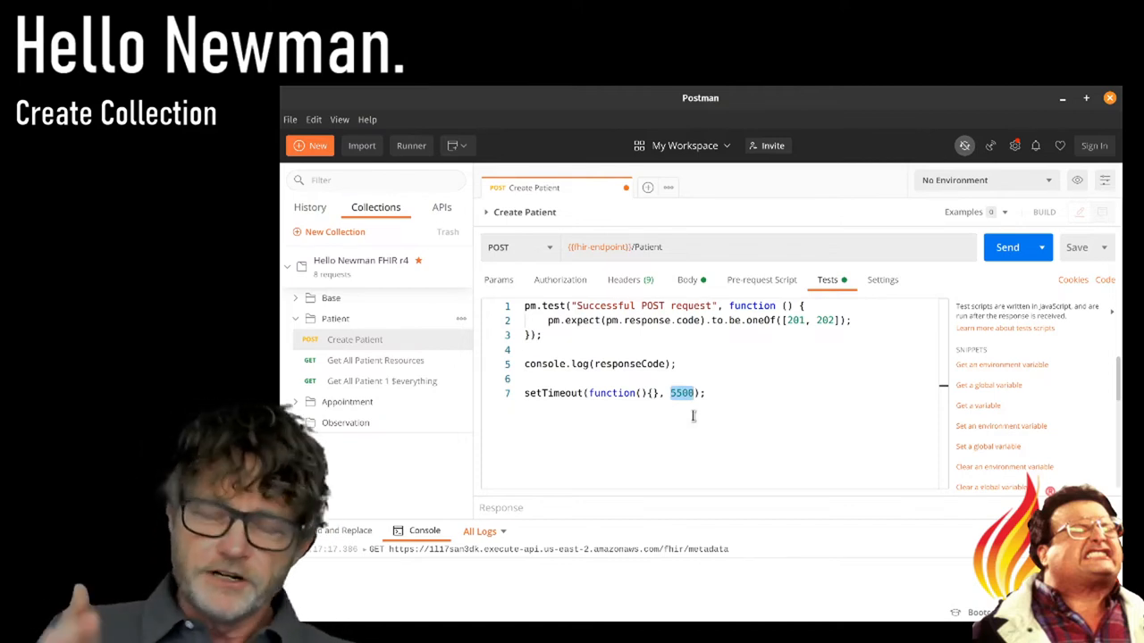
{"action": "type", "text": "100"}
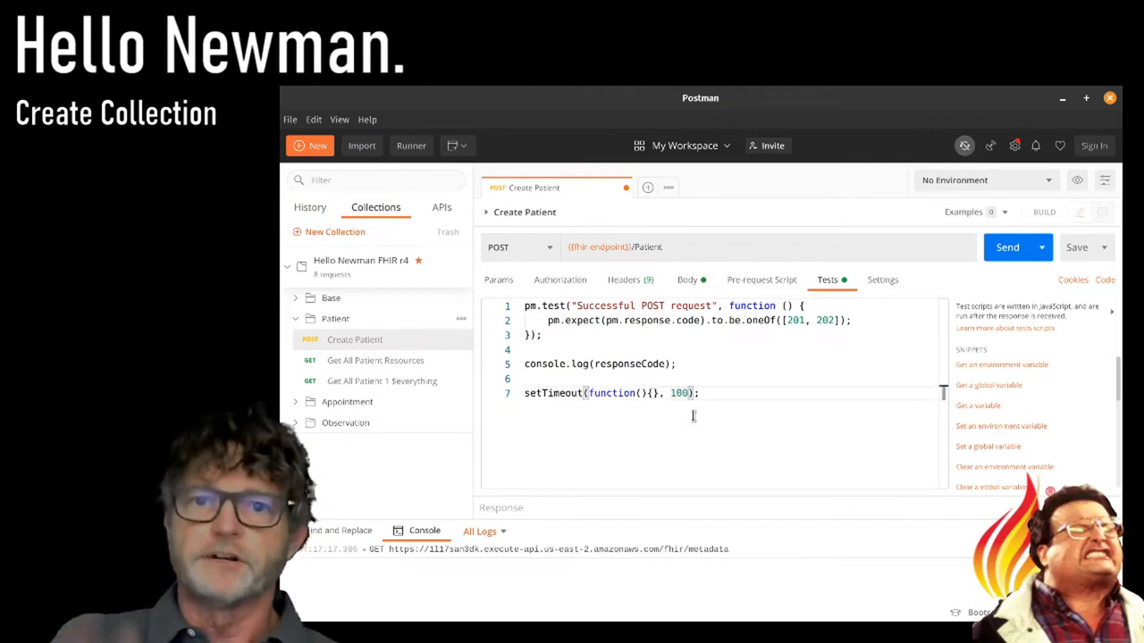
{"action": "type", "text": "0"}
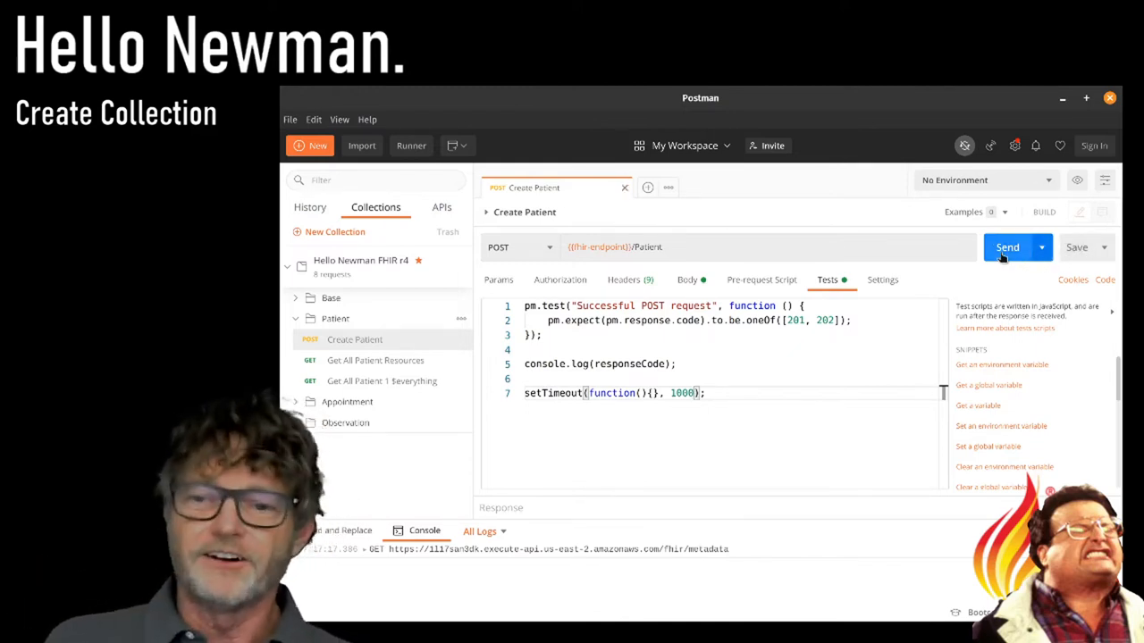
Step: Send Create Patient, check the 201 Created response headers with the new patient's location, then go to the Runner
{"action": "left_click", "coordinate": [1008, 247]}
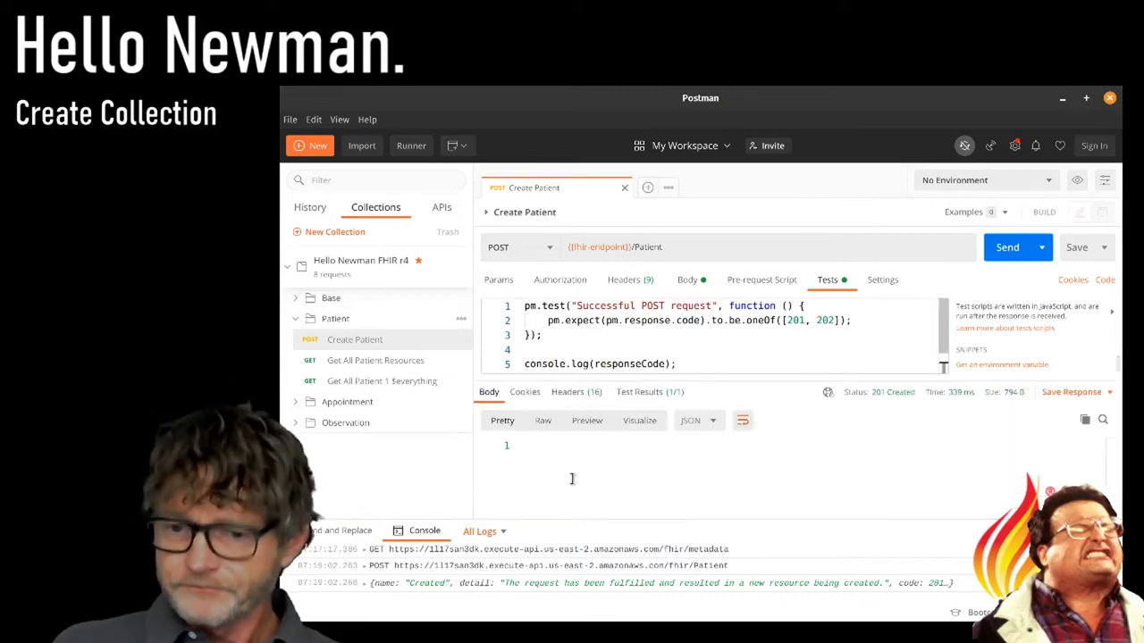
{"action": "left_click", "coordinate": [567, 391]}
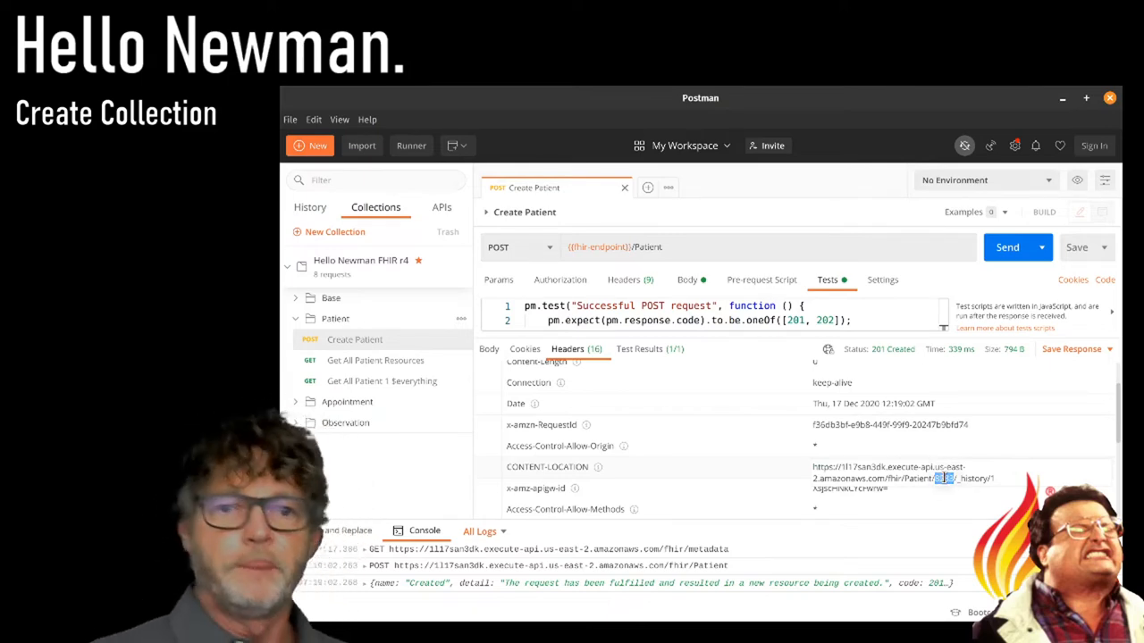
{"action": "left_click", "coordinate": [411, 145]}
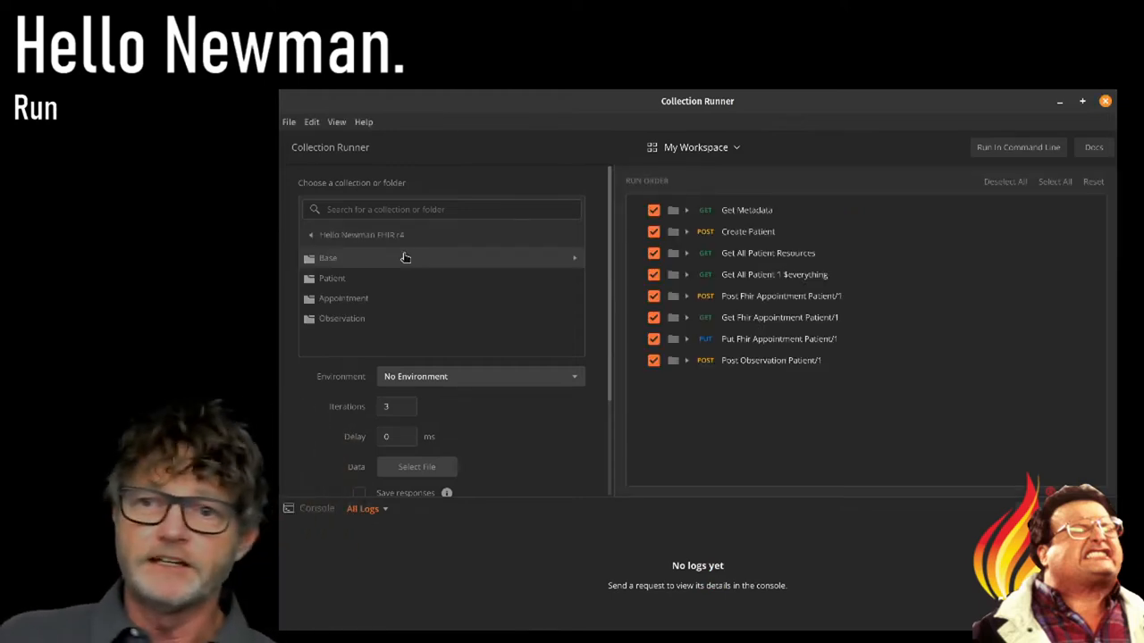
{"action": "mouse_move", "coordinate": [415, 297]}
{"action": "type", "text": "5"}
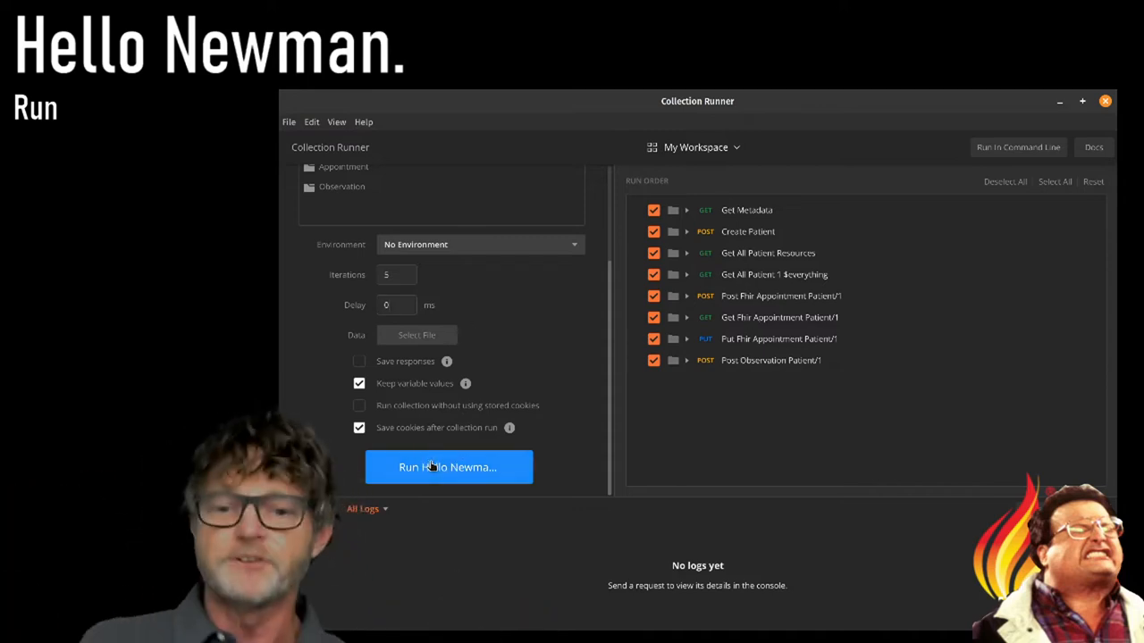
Step: Run the Hello Newman FHIR r4 collection in Collection Runner, finishing with 20 tests passed and 0 failed
{"action": "left_click", "coordinate": [447, 466]}
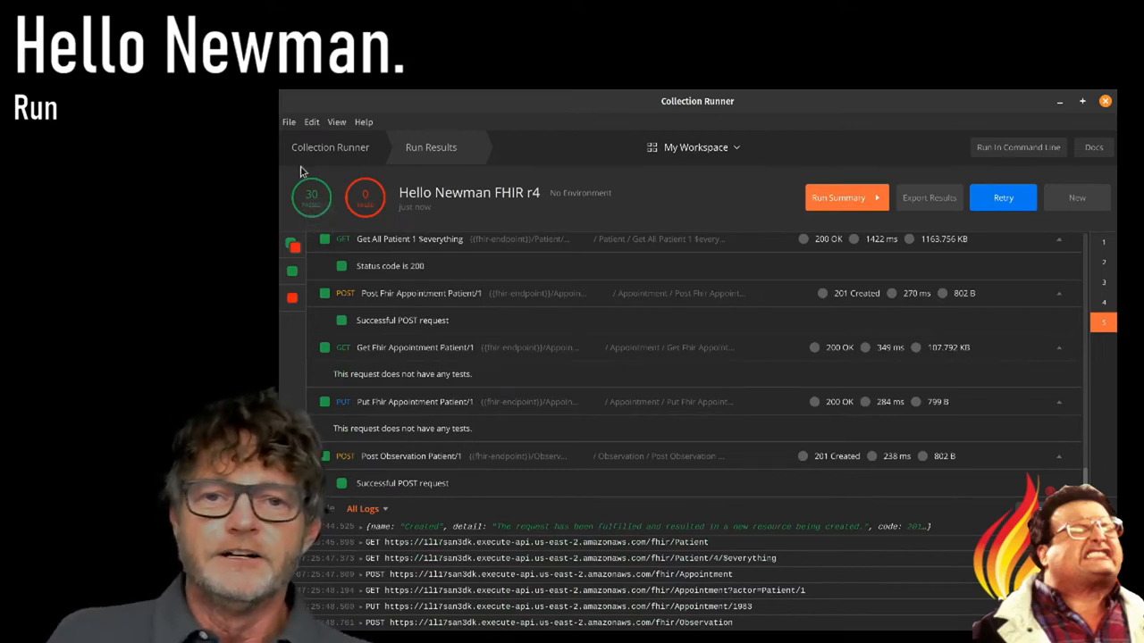
{"action": "mouse_move", "coordinate": [311, 203]}
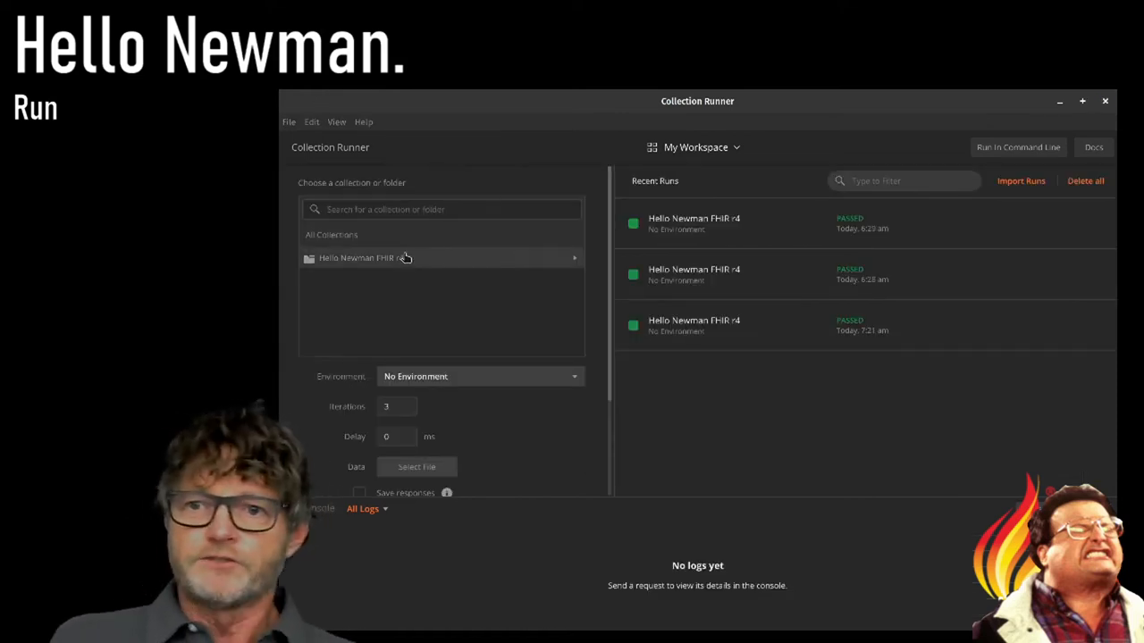
Step: Return to the main window, expand the collection's folders and bring up its action menu
{"action": "left_click", "coordinate": [358, 257]}
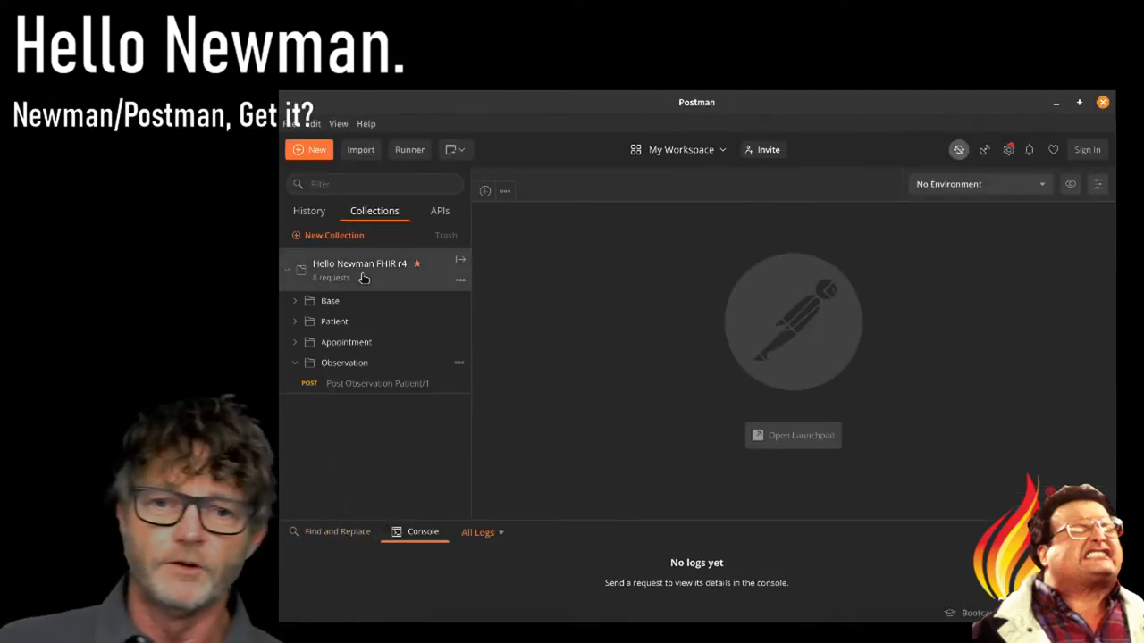
{"action": "left_click", "coordinate": [295, 363]}
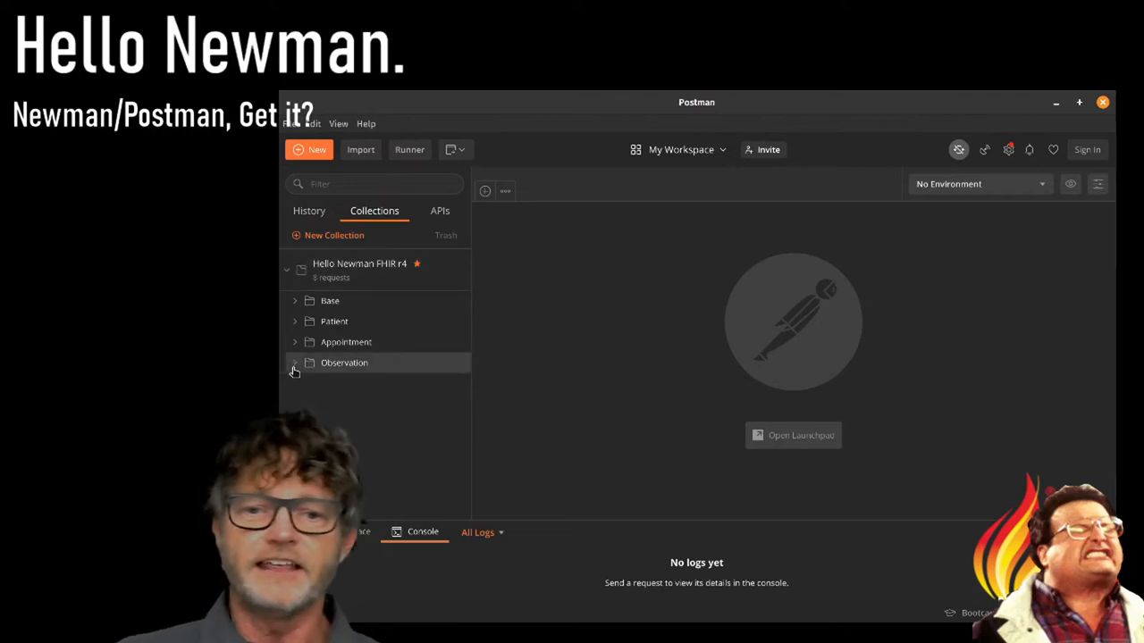
{"action": "mouse_move", "coordinate": [328, 300]}
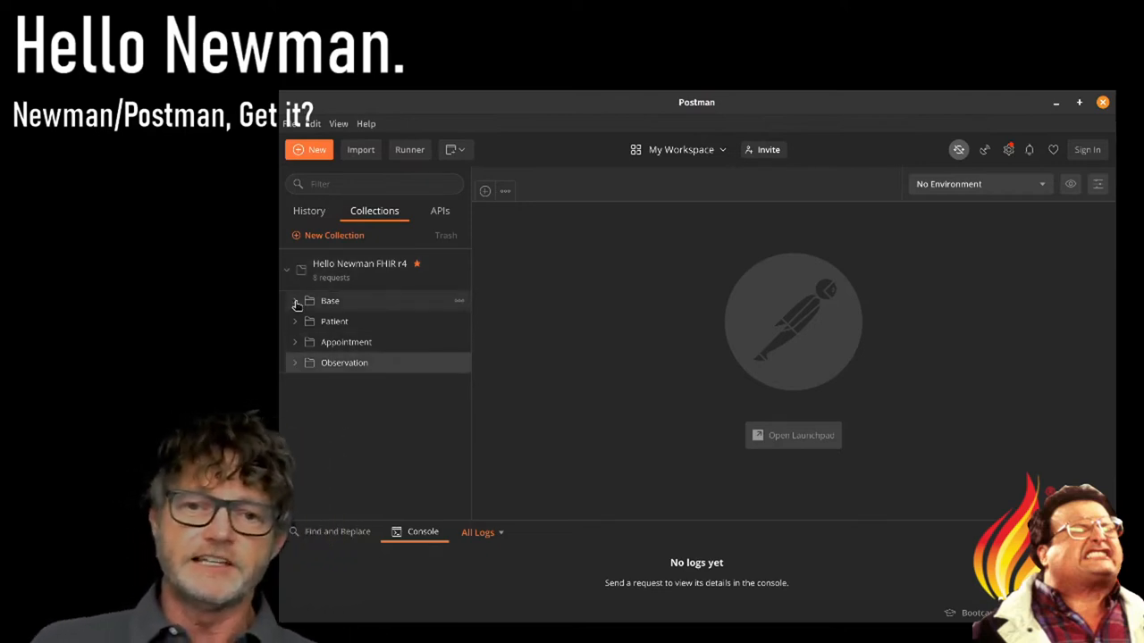
{"action": "left_click", "coordinate": [295, 300]}
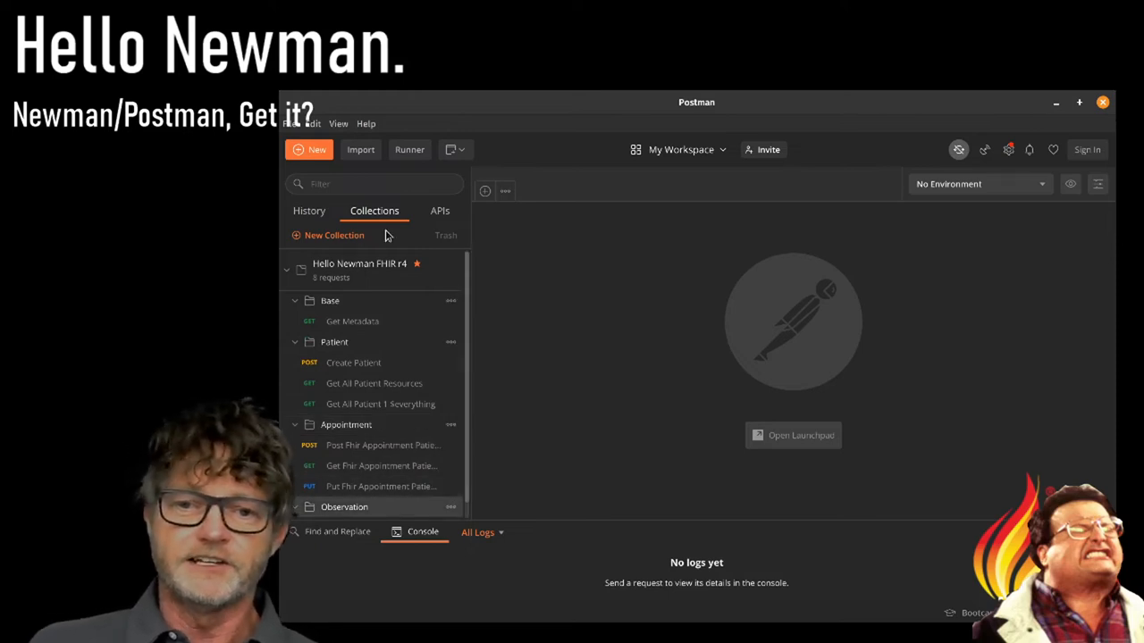
{"action": "right_click", "coordinate": [359, 264]}
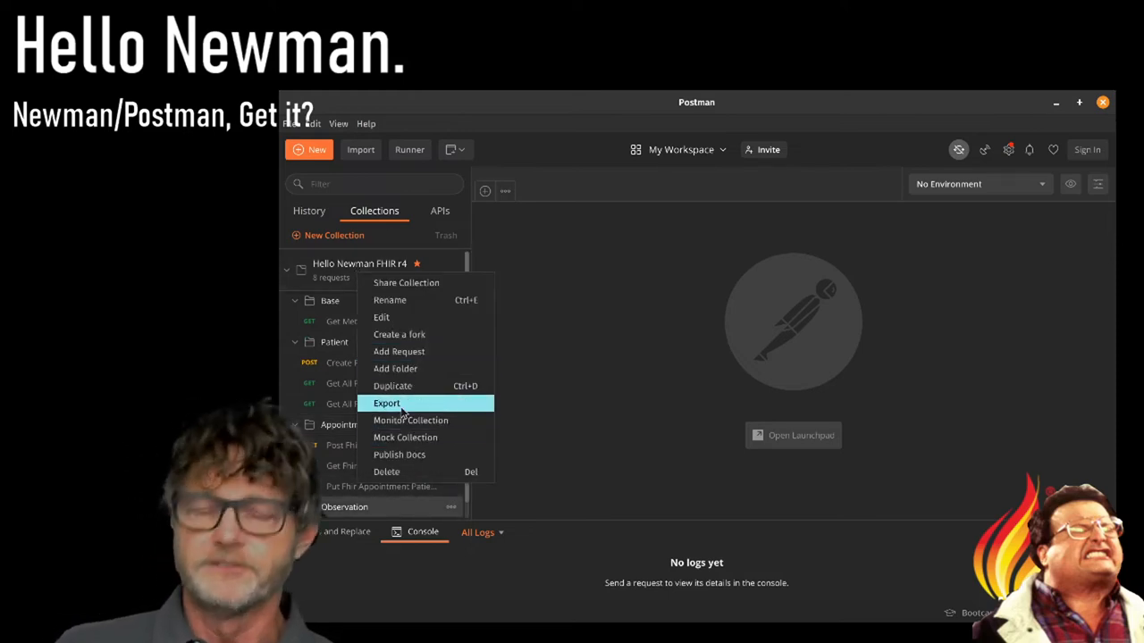
Step: Export the collection as JSON in the recommended Collection v2.1 format
{"action": "left_click", "coordinate": [386, 404]}
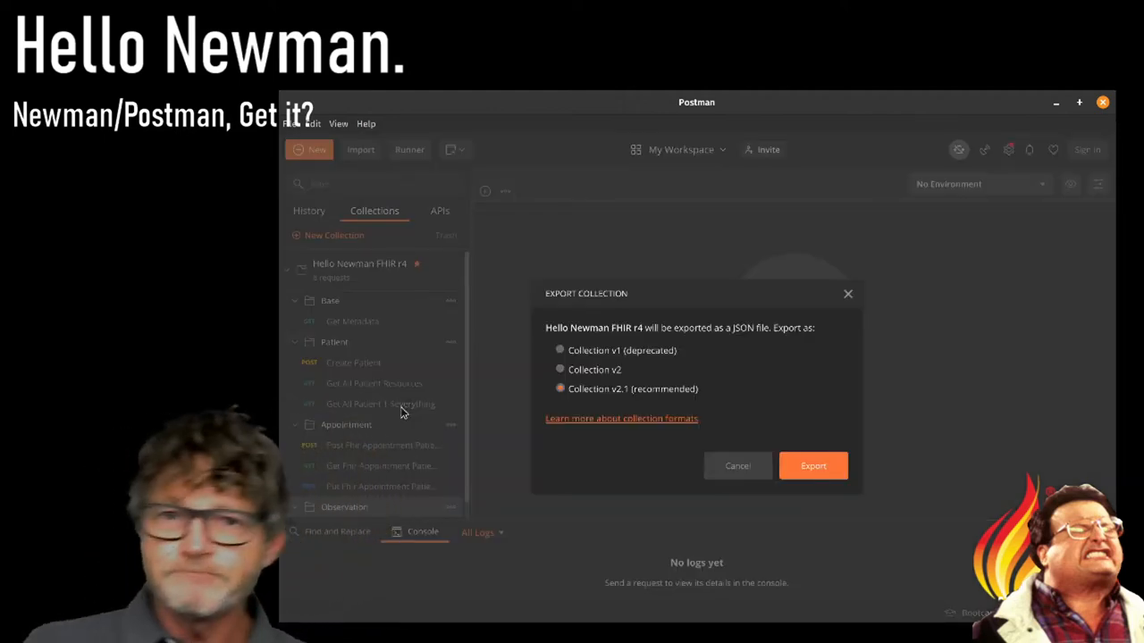
{"action": "mouse_move", "coordinate": [670, 454]}
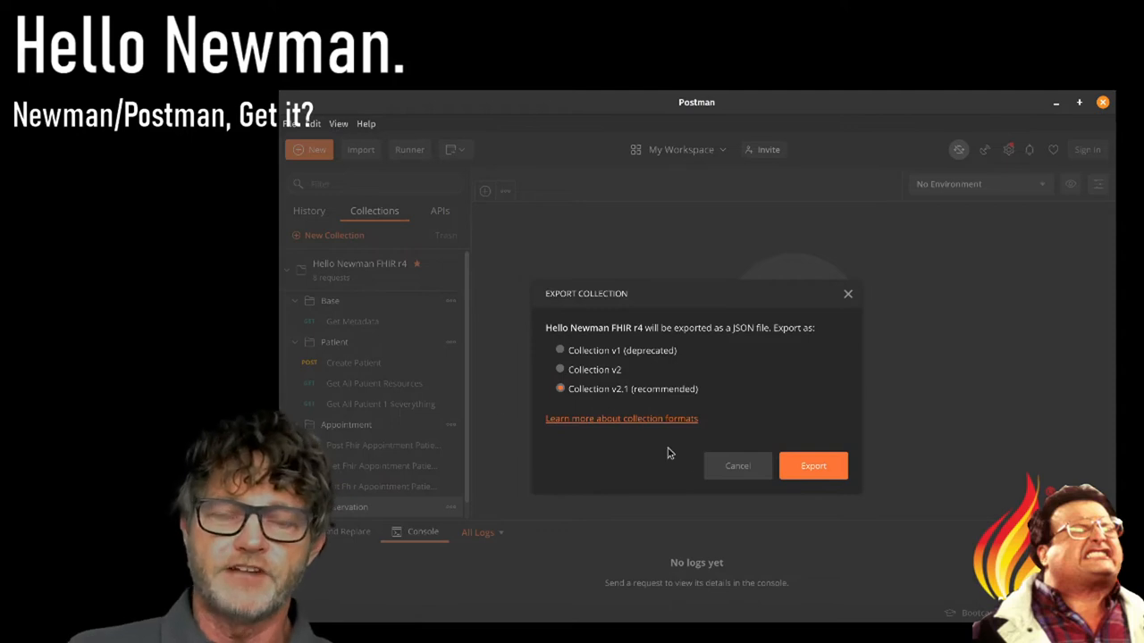
{"action": "mouse_move", "coordinate": [736, 465]}
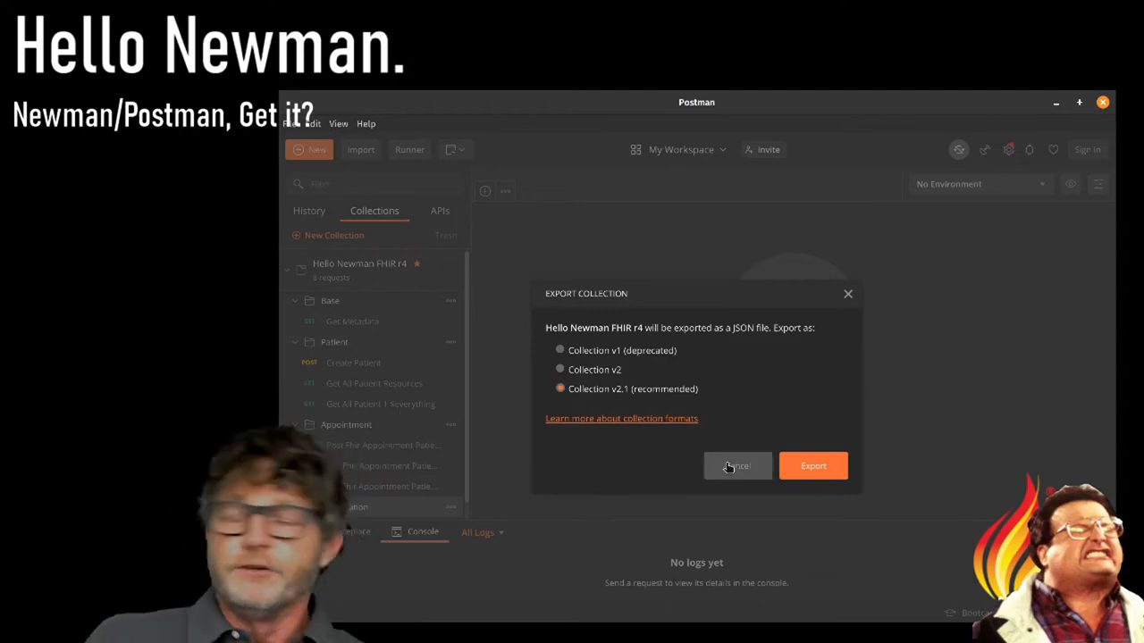
{"action": "left_click", "coordinate": [736, 465]}
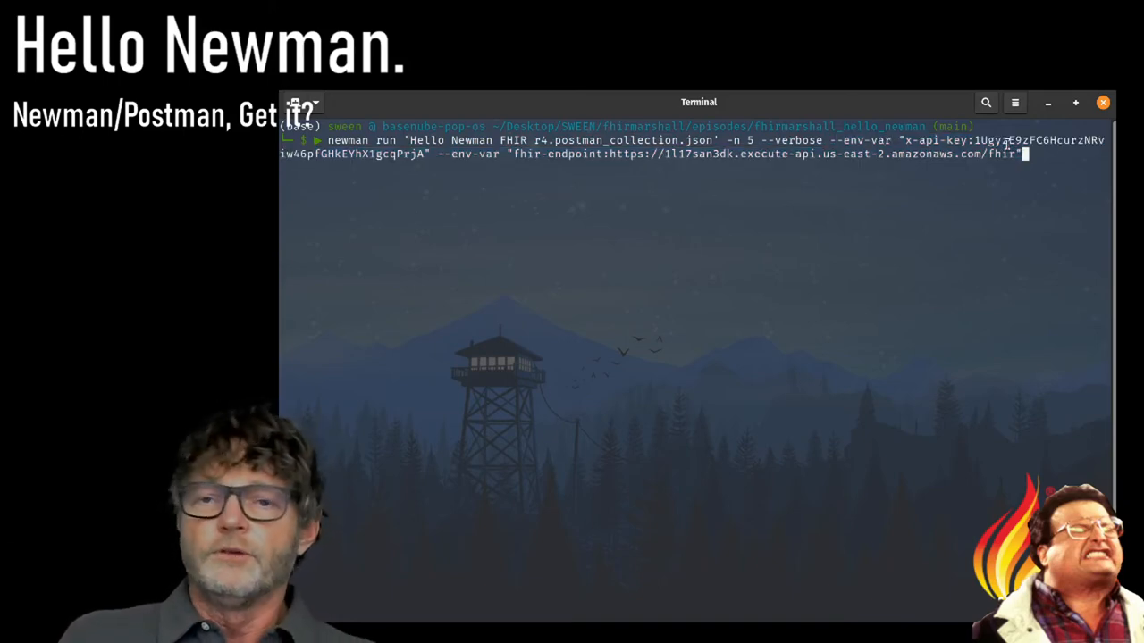
{"action": "mouse_move", "coordinate": [856, 157]}
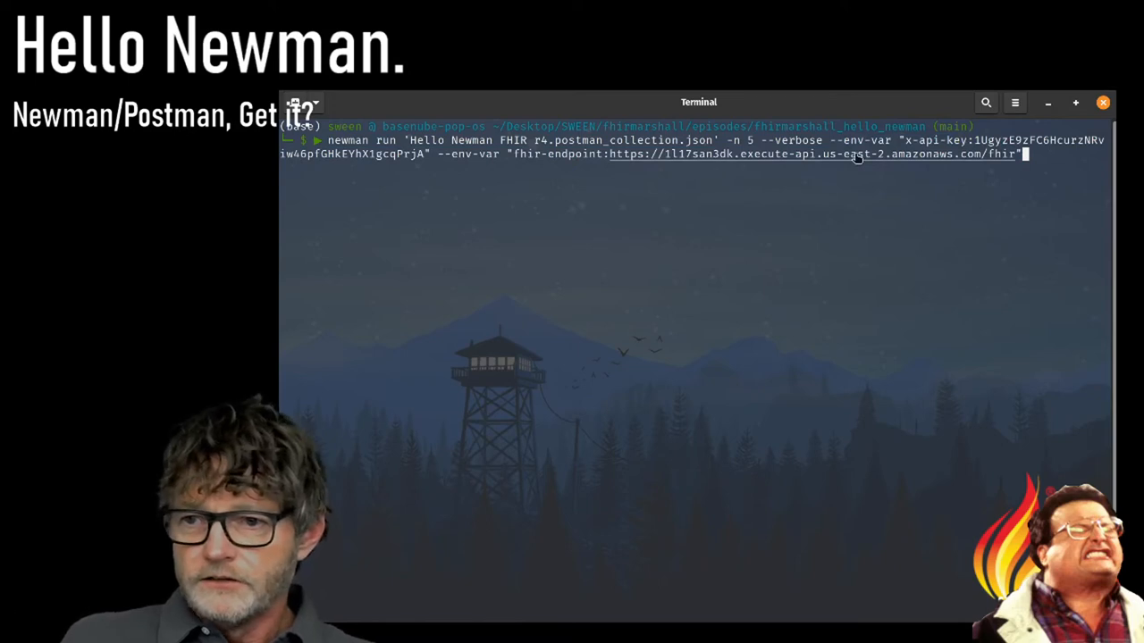
{"action": "mouse_move", "coordinate": [844, 154]}
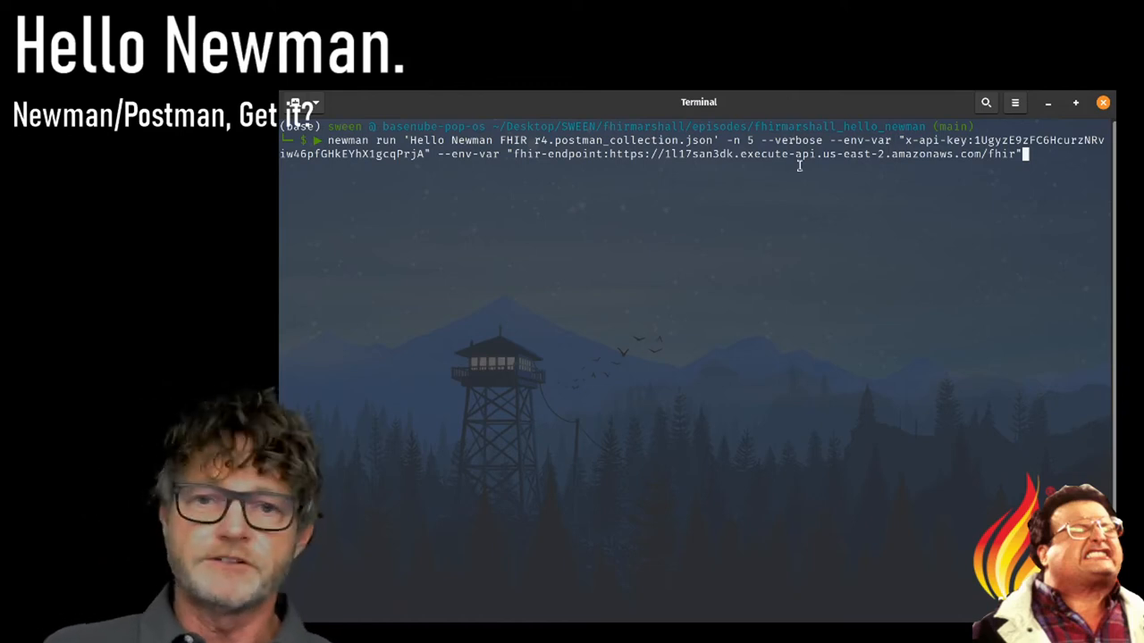
Step: Run the newman command through 5 iterations in Terminal, review the output, then return to Postman's collection
{"action": "key", "text": "Return"}
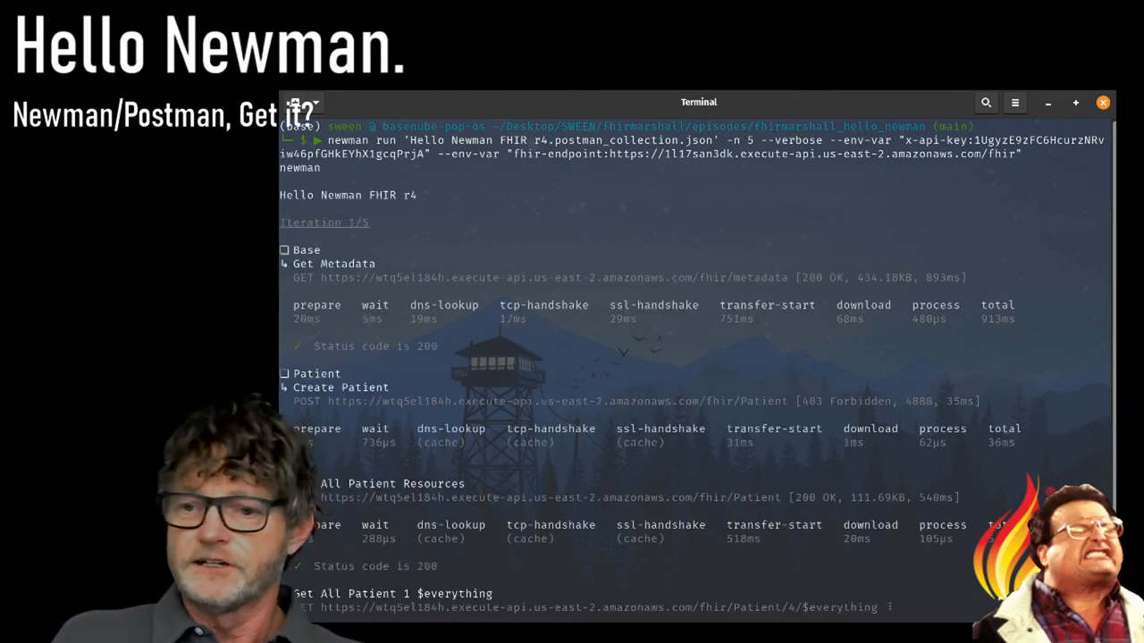
{"action": "scroll", "scroll_direction": "down", "scroll_amount": 3}
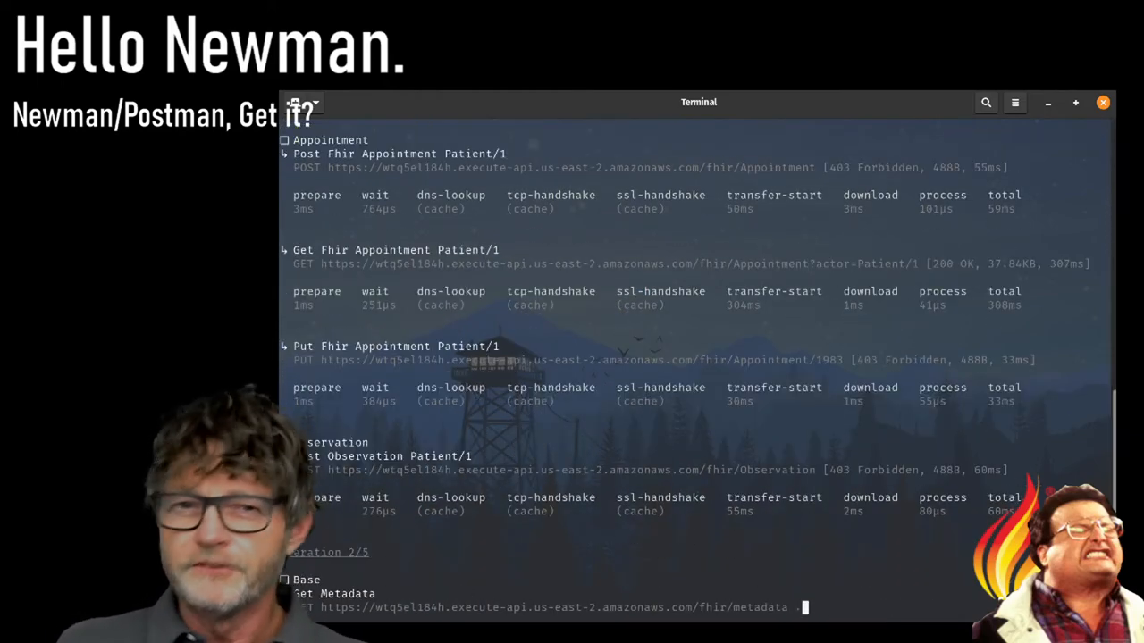
{"action": "scroll", "scroll_direction": "down", "scroll_amount": 3}
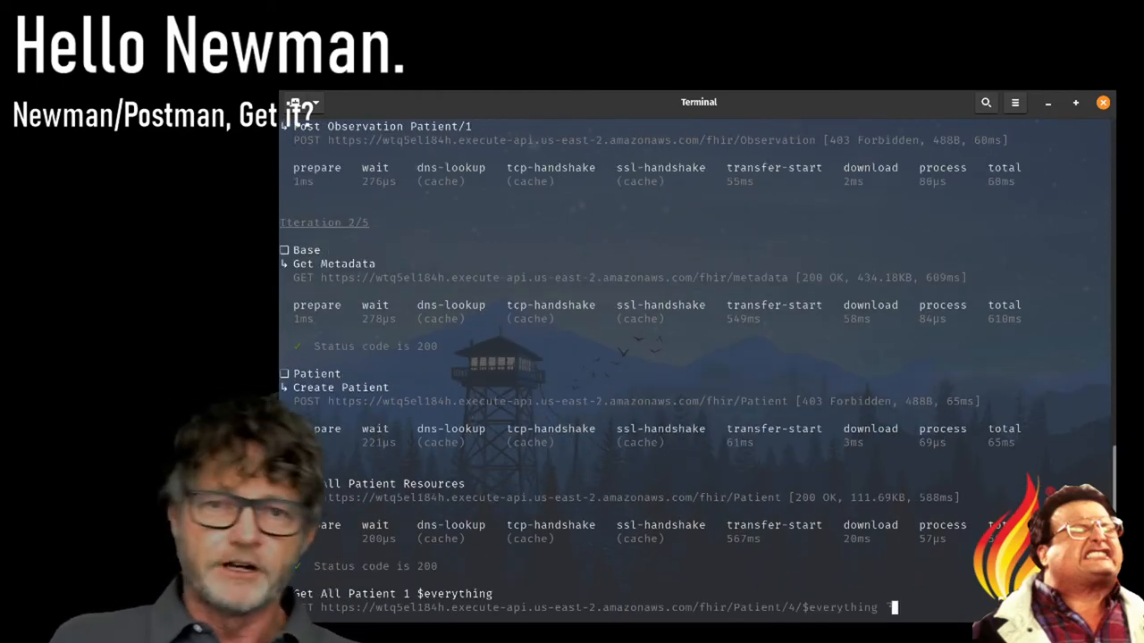
{"action": "scroll", "scroll_direction": "down", "scroll_amount": 3}
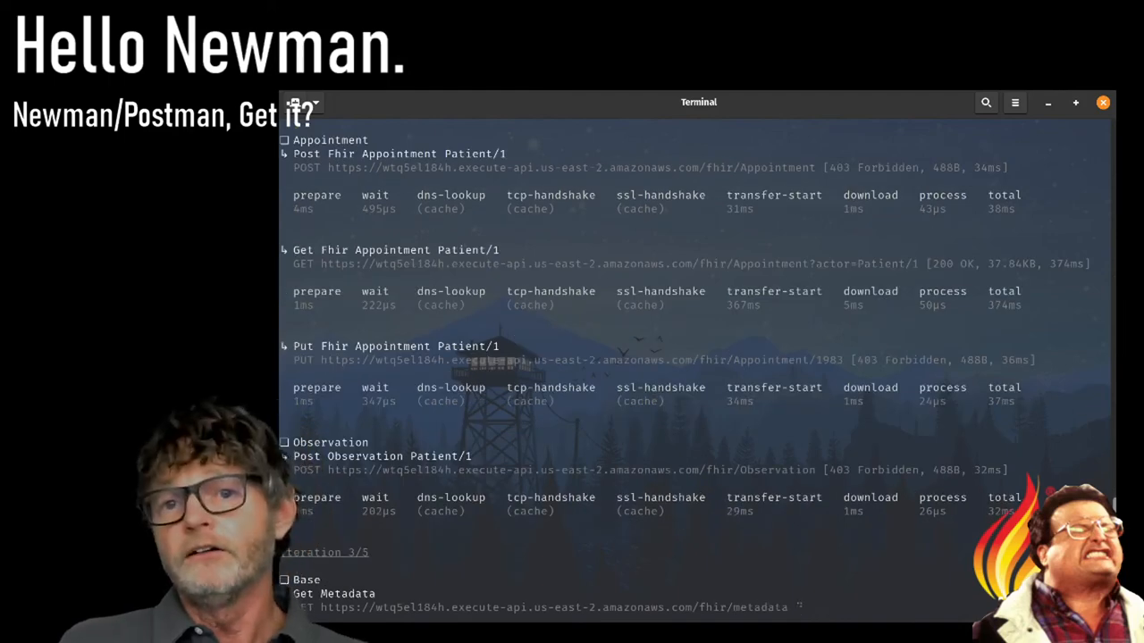
{"action": "scroll", "scroll_direction": "down", "scroll_amount": 3}
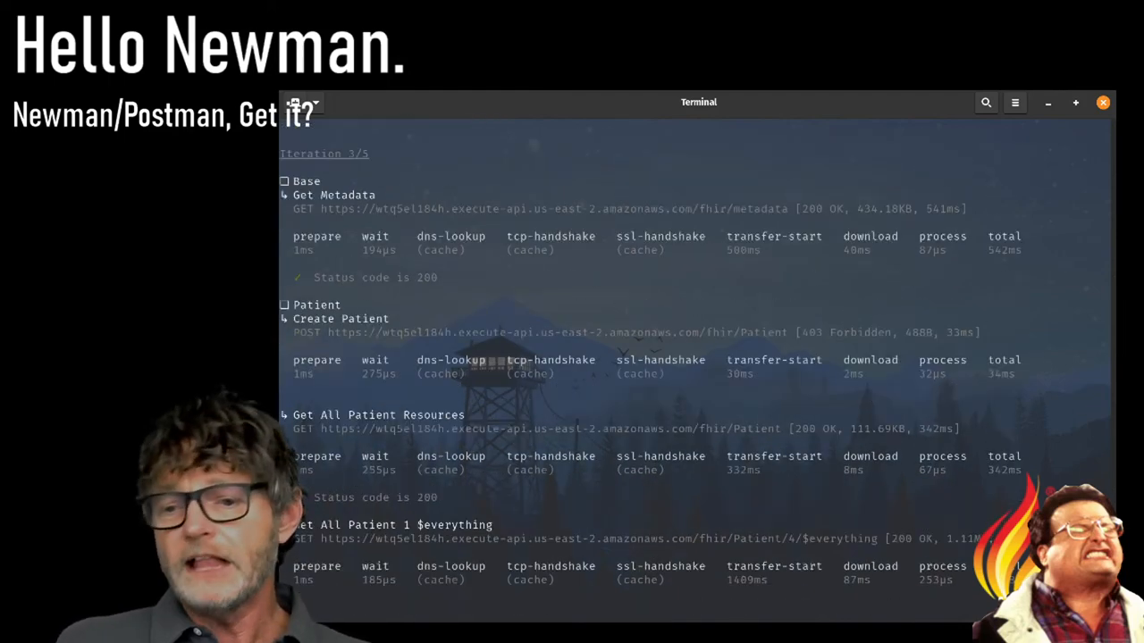
{"action": "scroll", "scroll_direction": "down", "scroll_amount": 3}
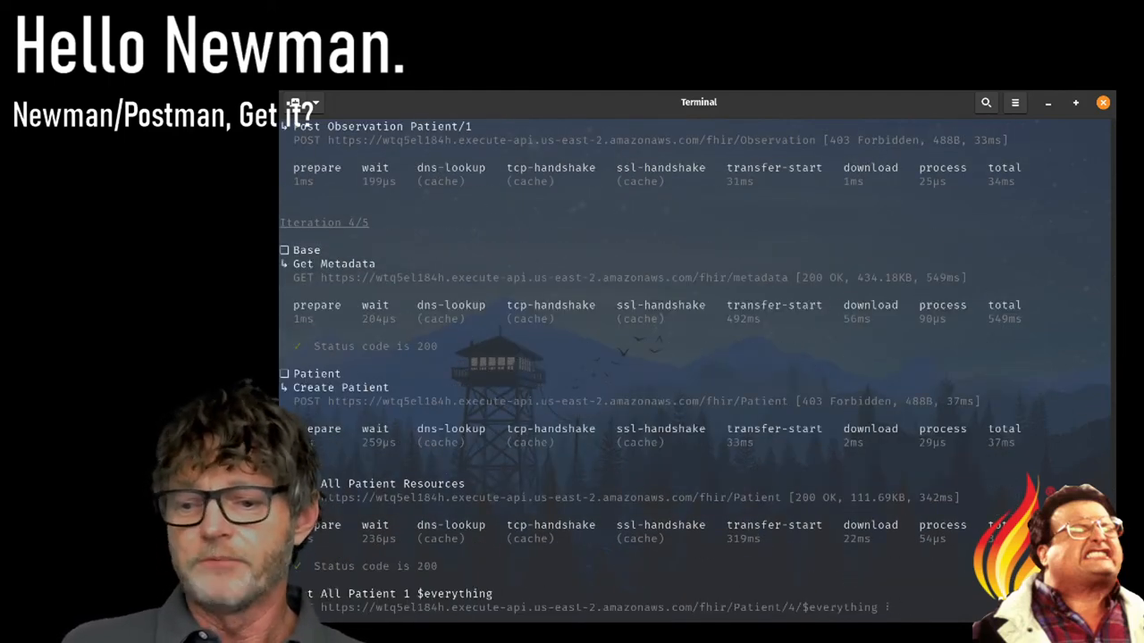
{"action": "scroll", "scroll_direction": "down", "scroll_amount": 3}
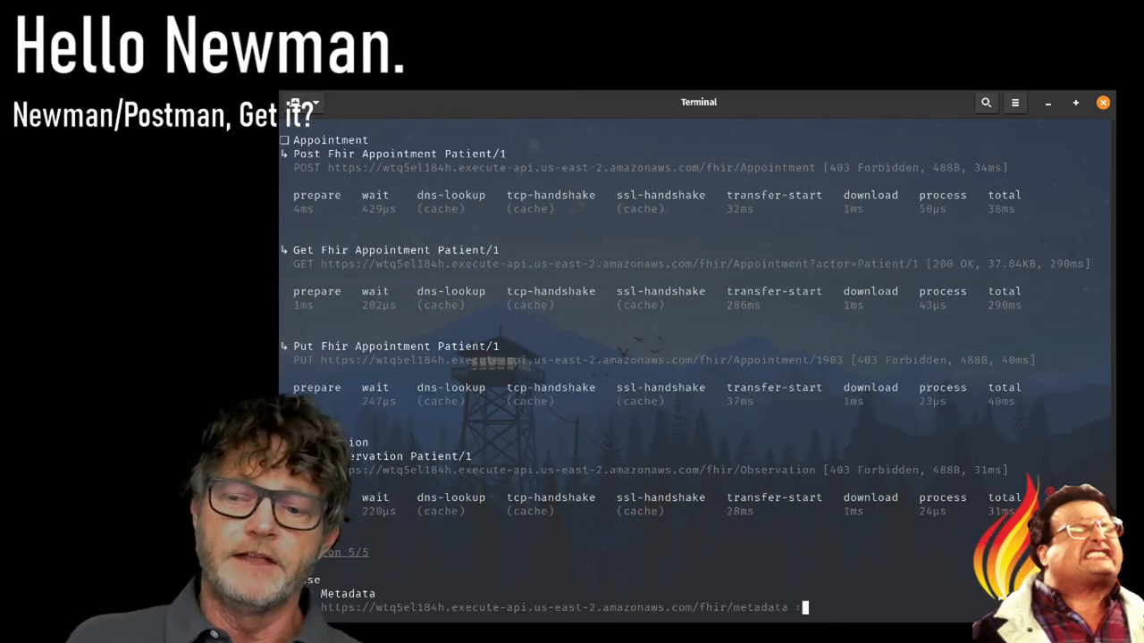
{"action": "scroll", "scroll_direction": "down", "scroll_amount": 3}
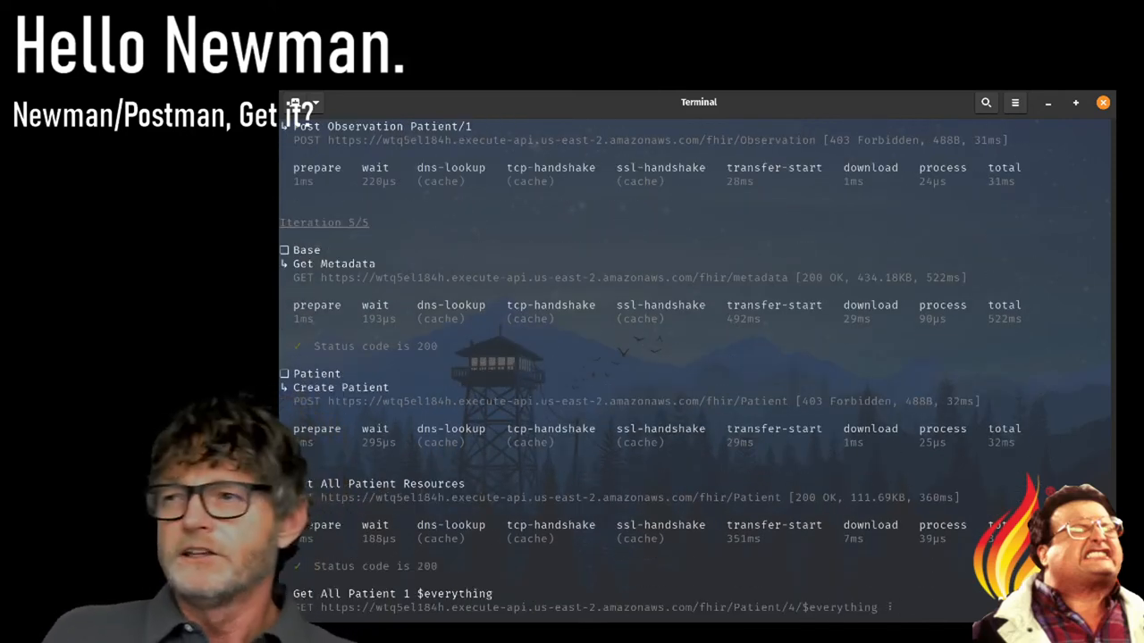
{"action": "scroll", "scroll_direction": "down", "scroll_amount": 3}
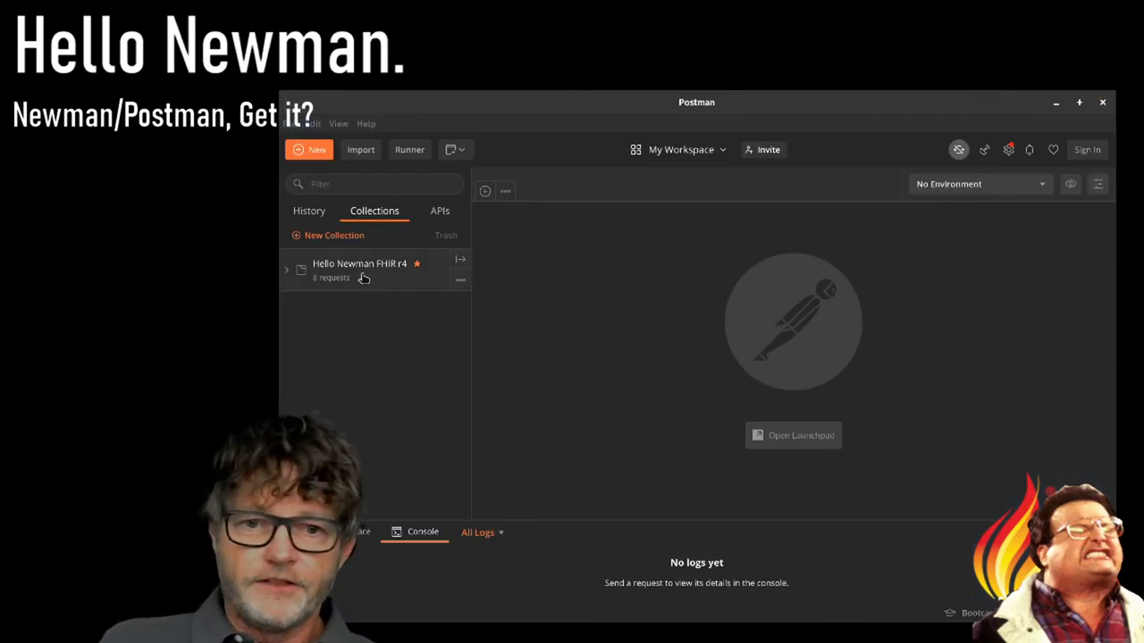
{"action": "left_click", "coordinate": [286, 269]}
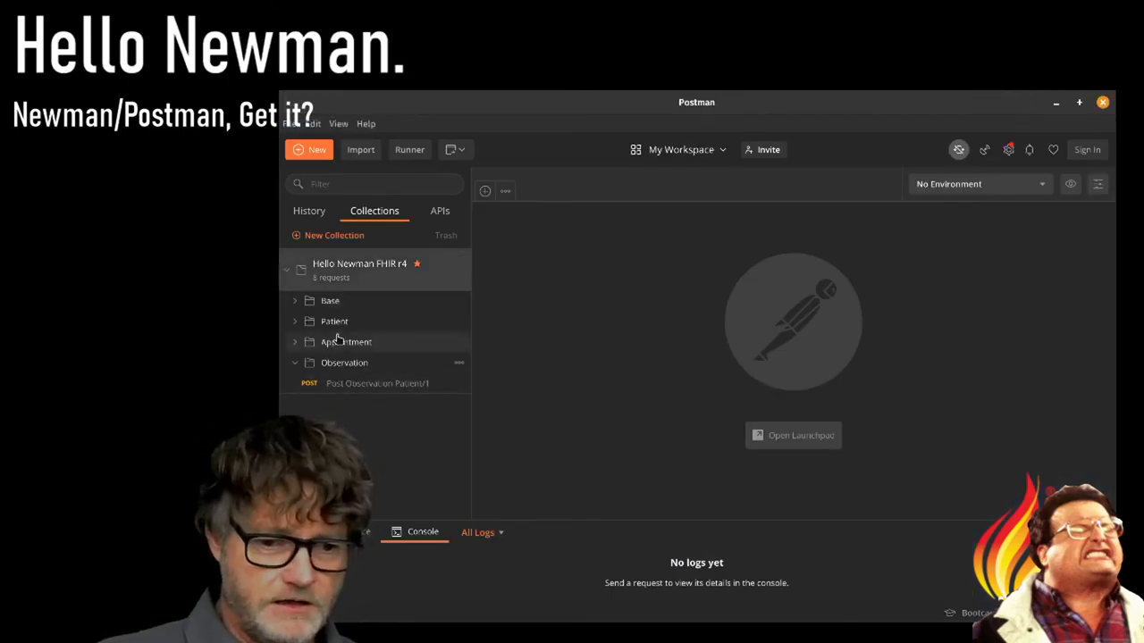